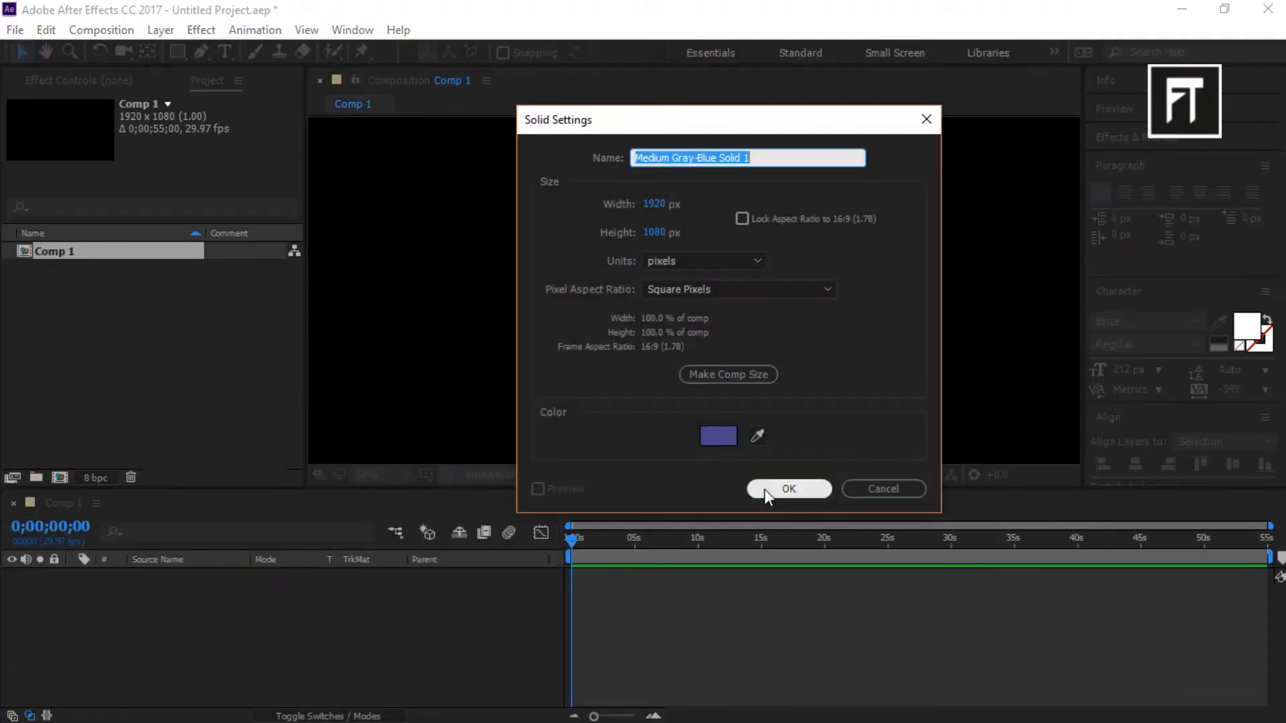
Create a purple full-frame solid and type the white word MASK on top.
left_click(788, 489)
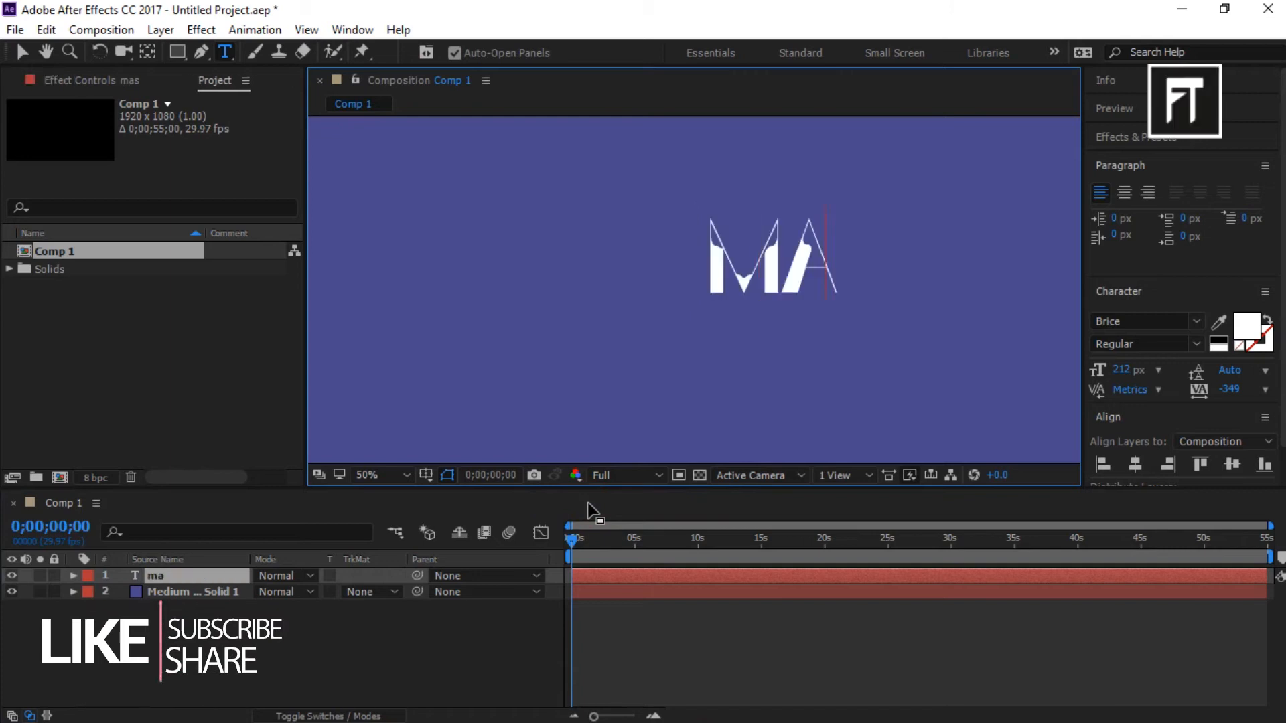
type("sk")
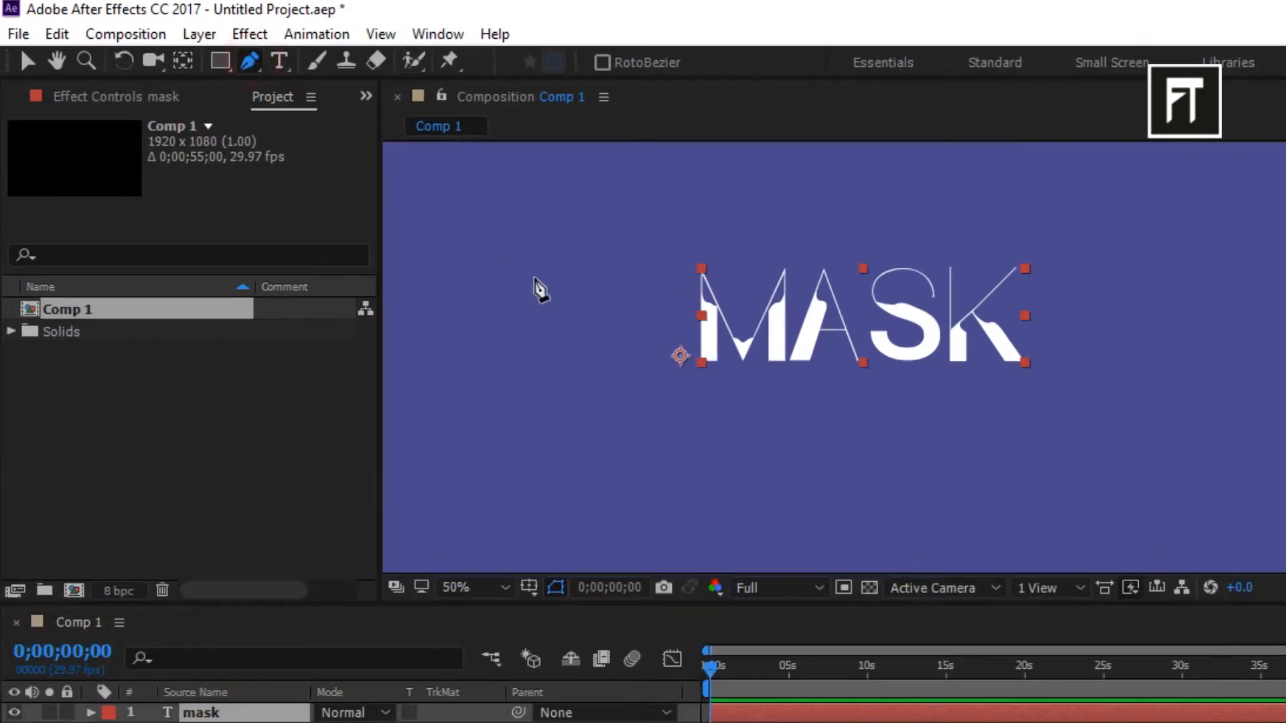
Pen-draw a wavy, streak-like freeform mask path enclosing the MASK text.
left_click_drag(430, 325, 642, 232)
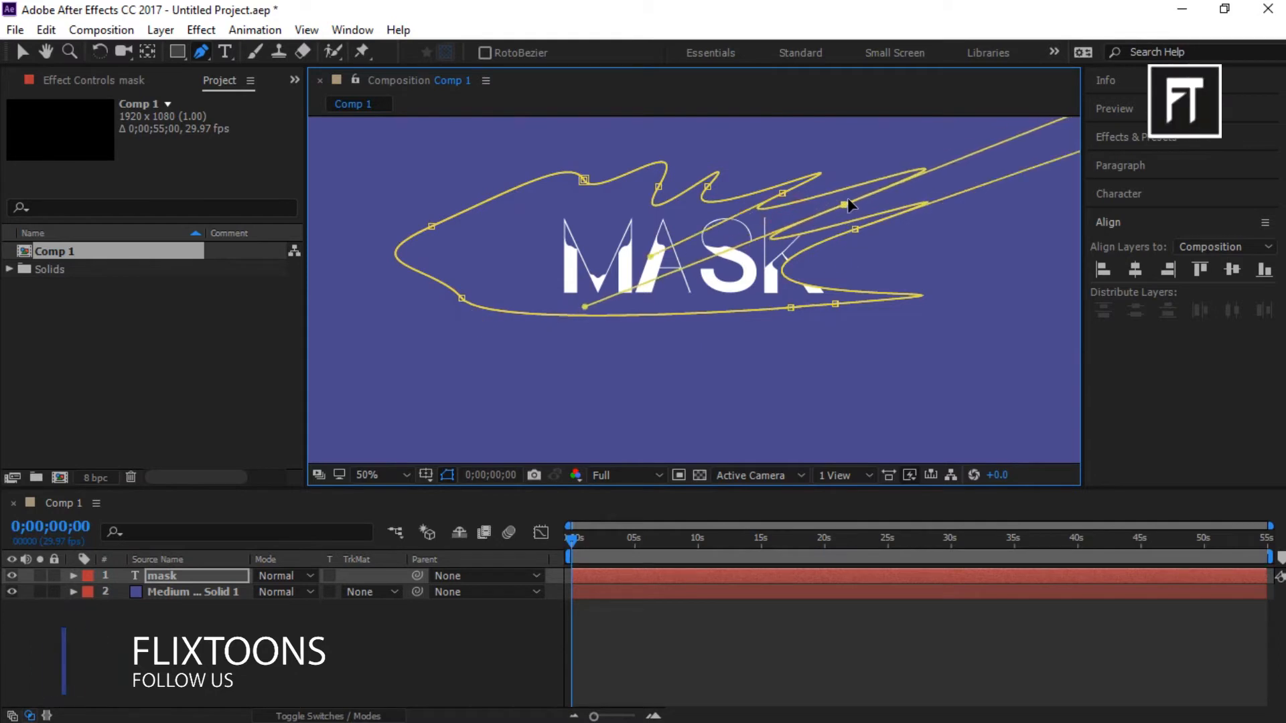
left_click_drag(845, 205, 947, 208)
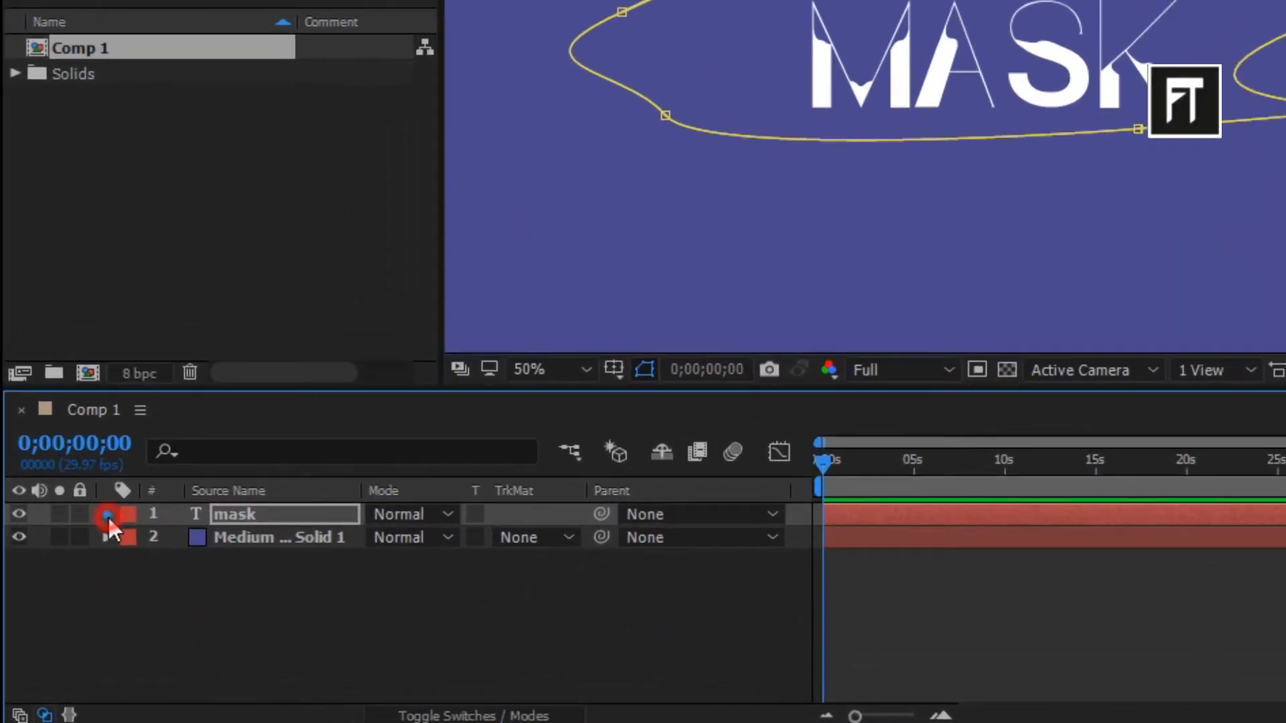
Expand the MASK layer's Masks and reshape its mask path at a later keyframe.
left_click(105, 514)
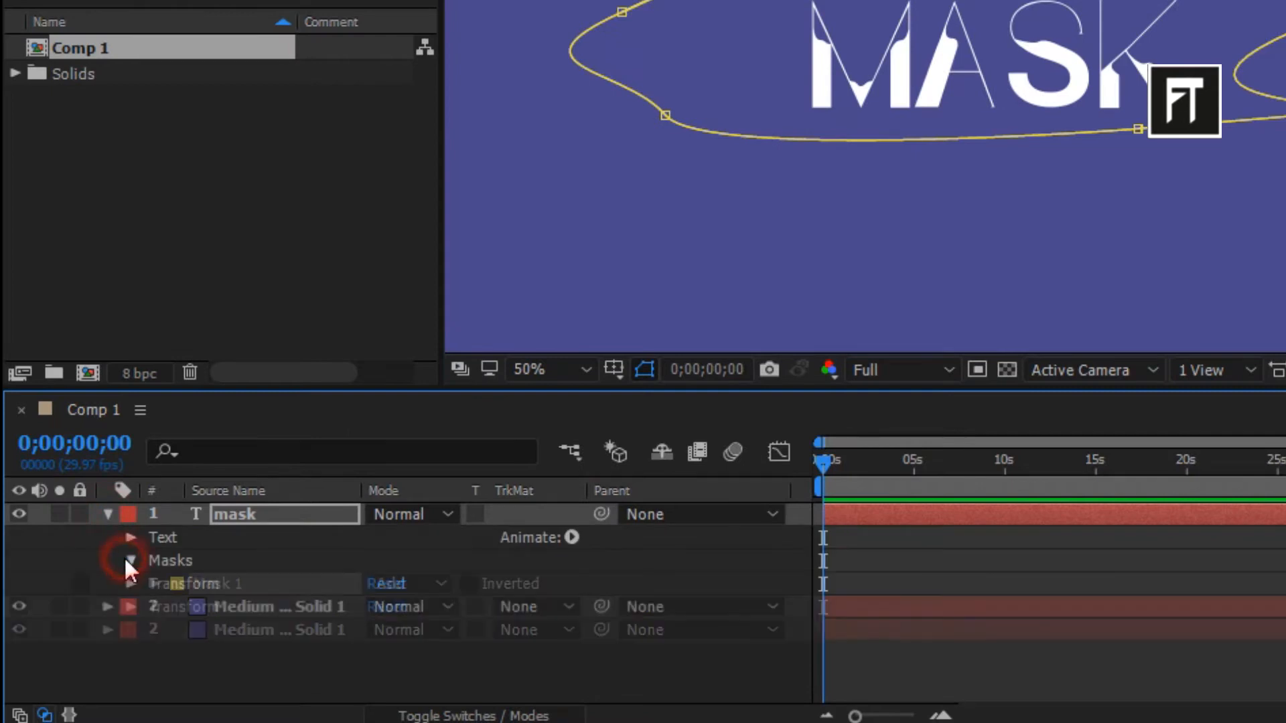
left_click(128, 560)
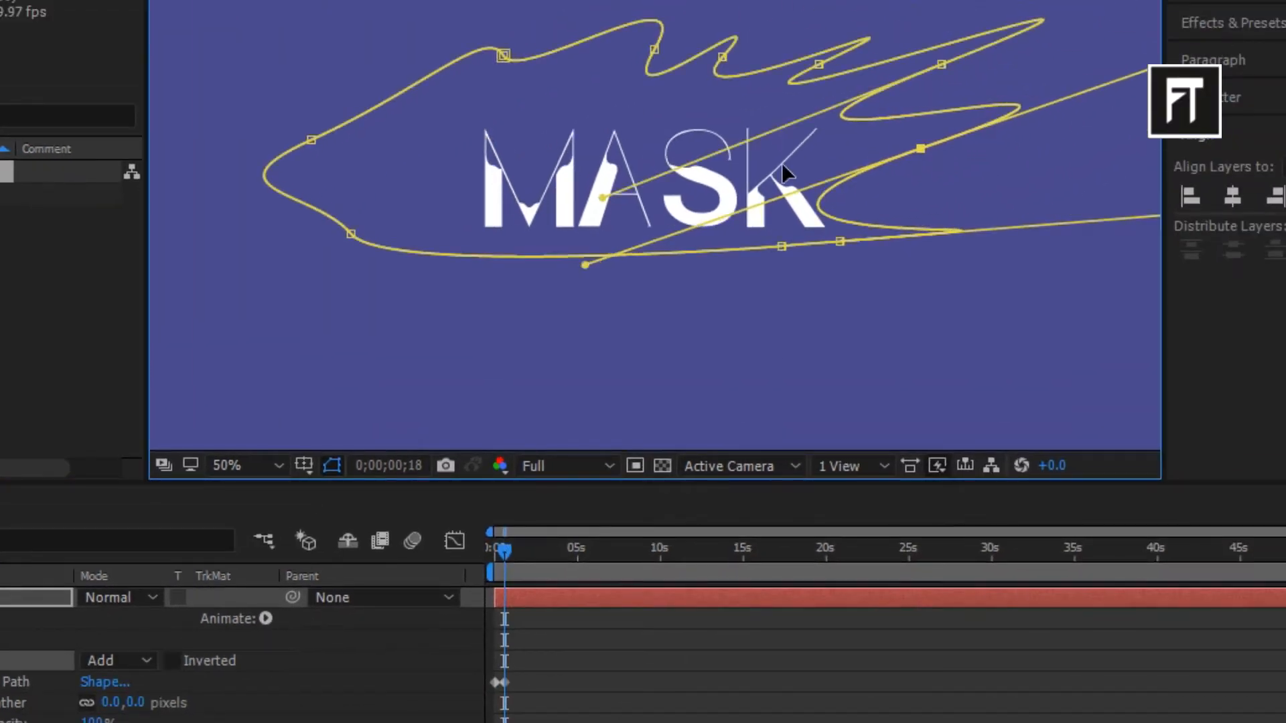
left_click_drag(500, 548, 515, 548)
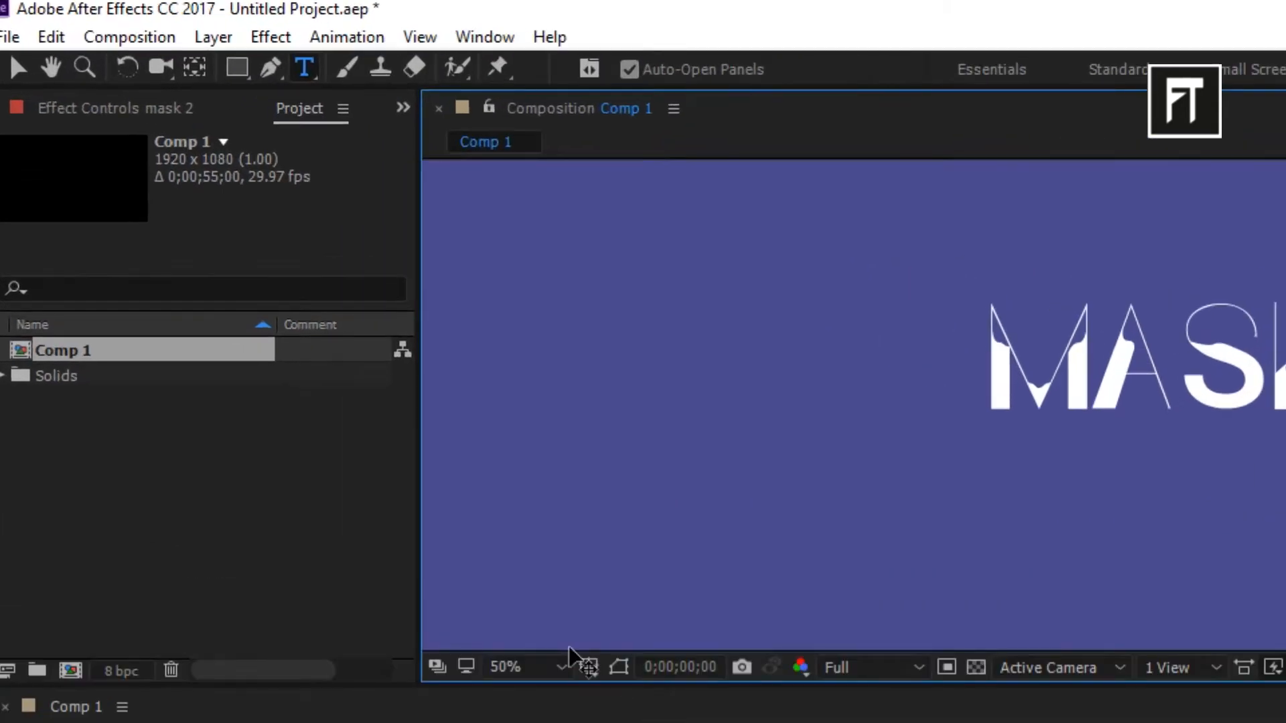
mouse_move(237, 68)
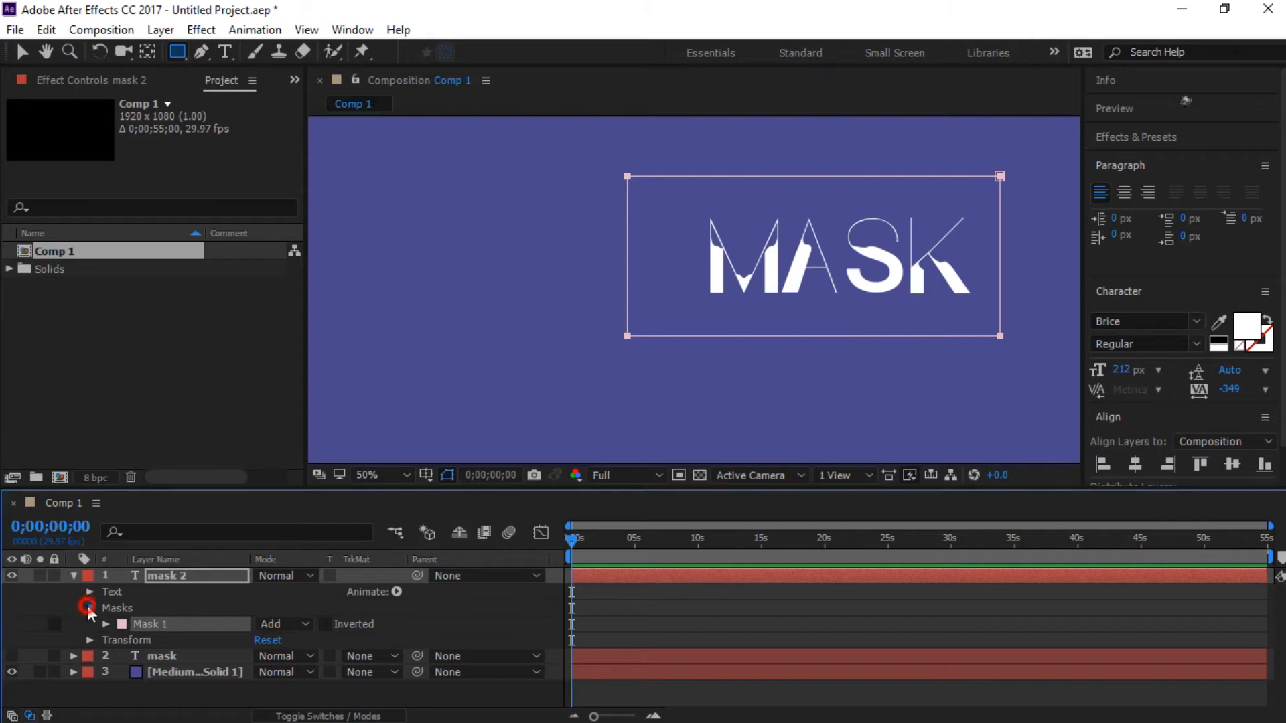
Reveal the 'mask 2' layer's rectangle mask and Transform properties for path keyframes.
left_click(87, 608)
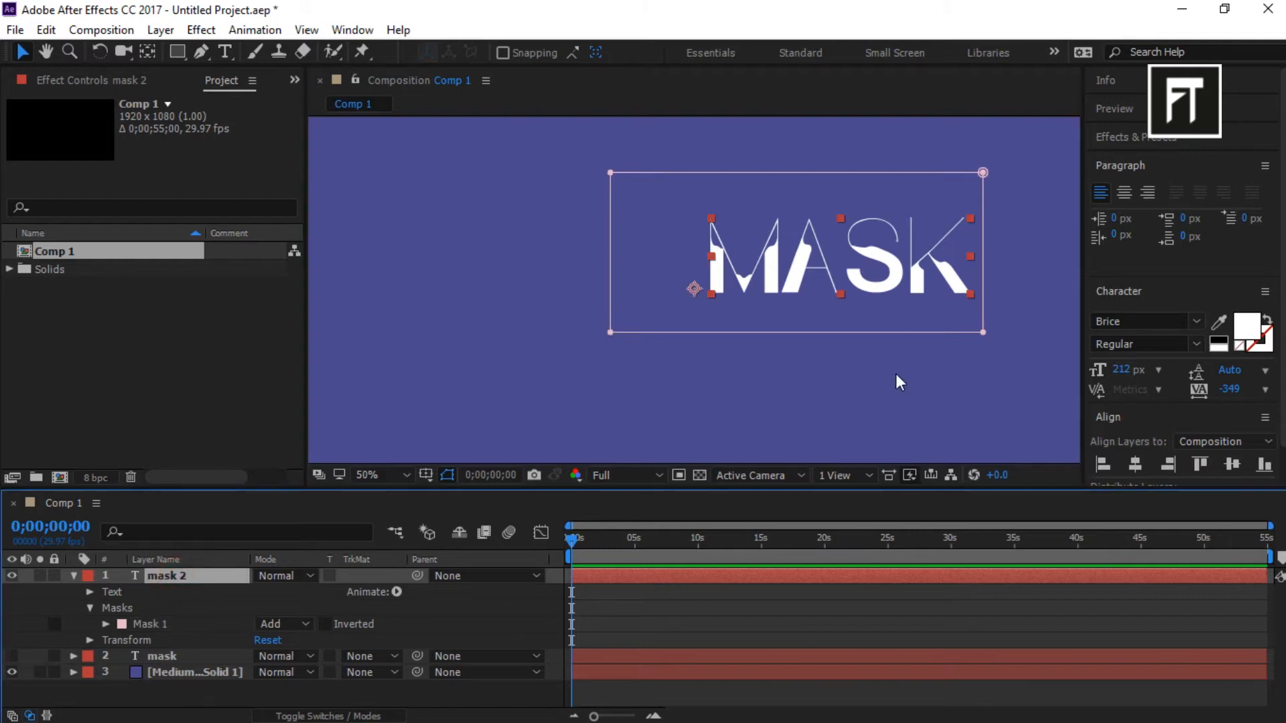
mouse_move(991, 297)
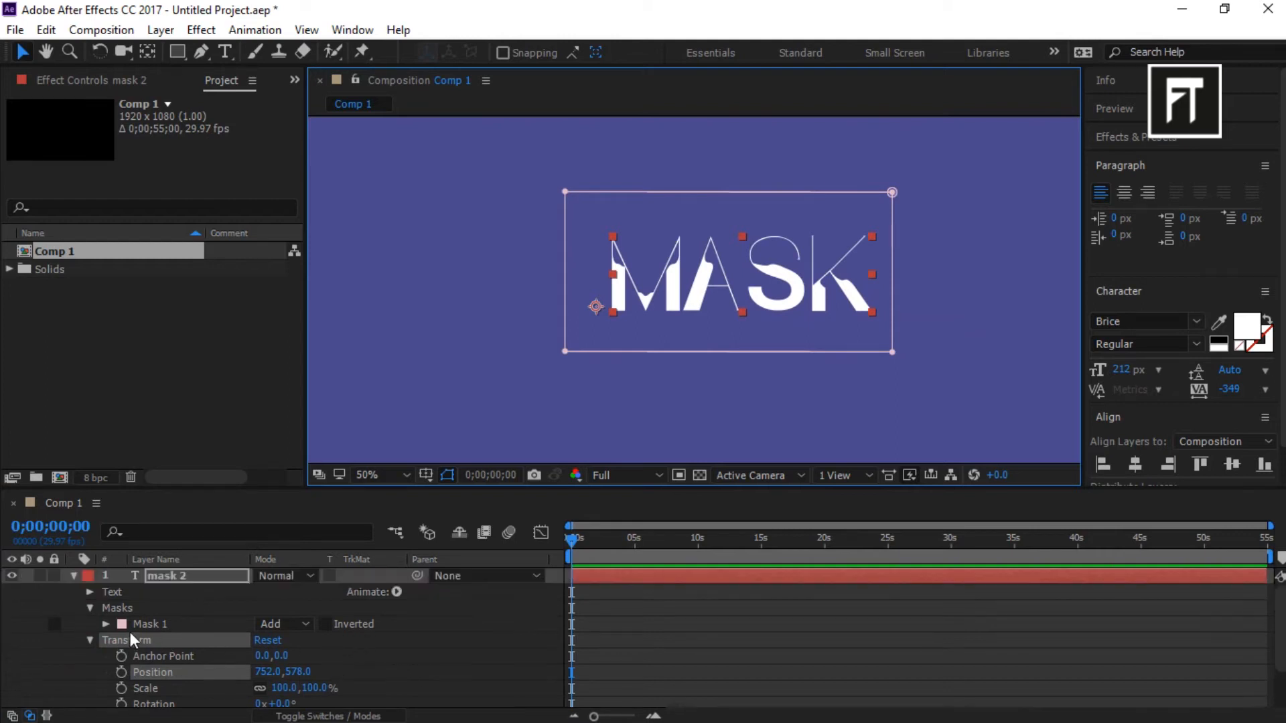
left_click(105, 624)
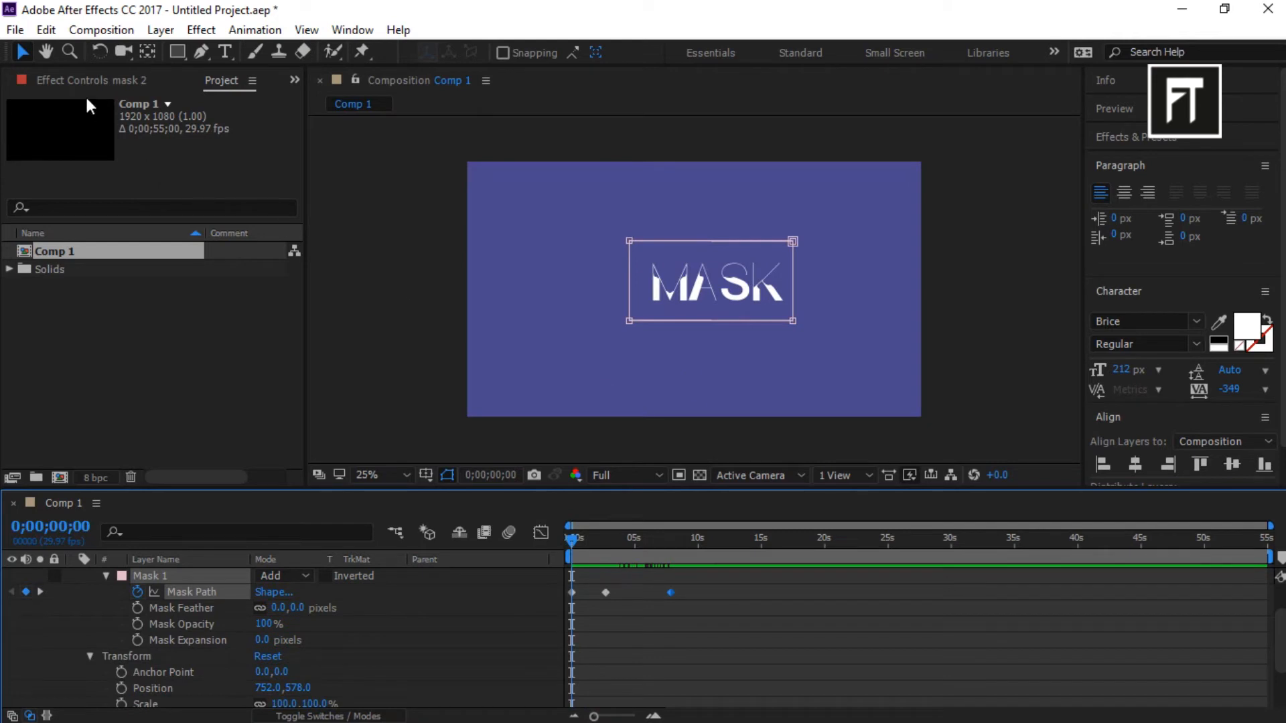
Start a new empty project and create a new composition.
left_click(14, 29)
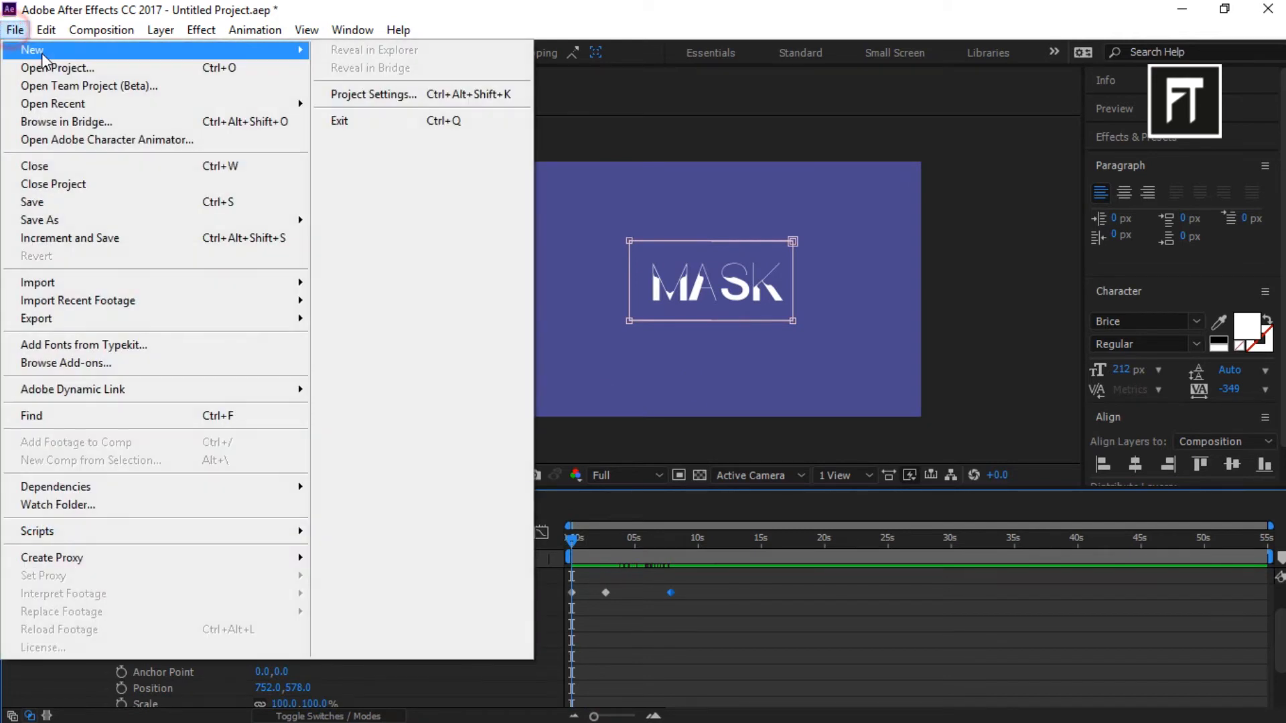
mouse_move(162, 51)
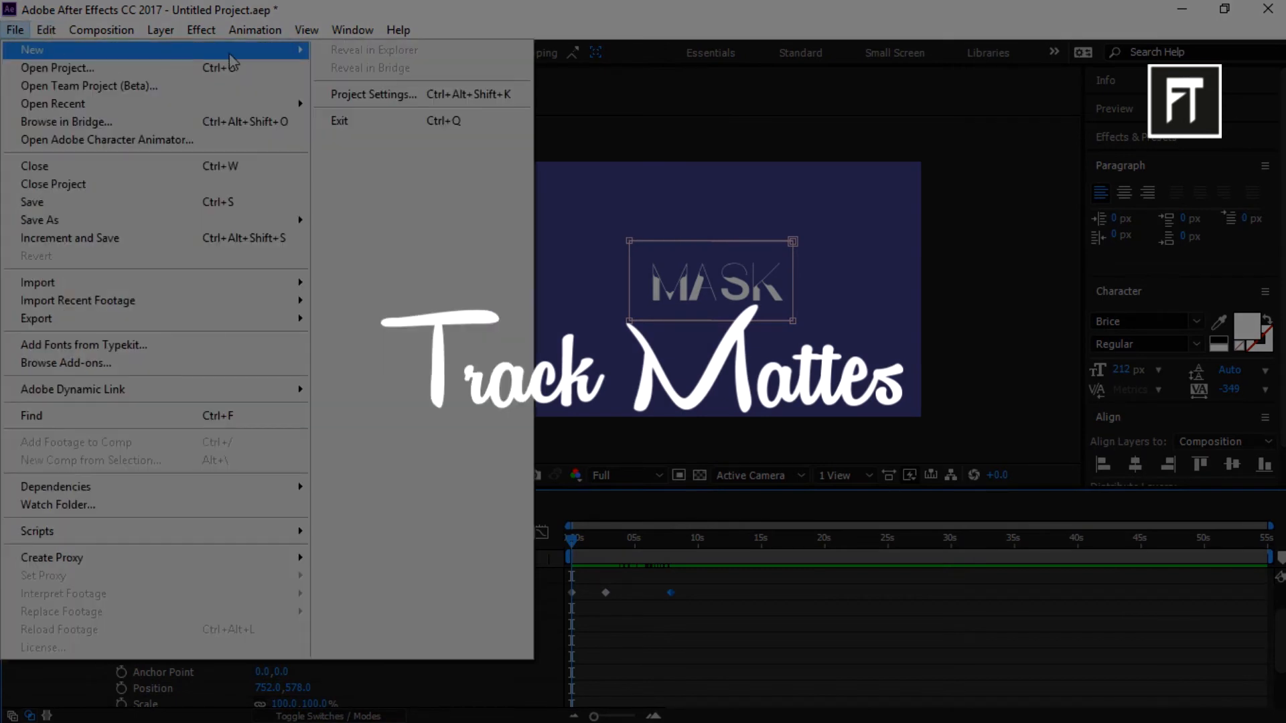
left_click(34, 166)
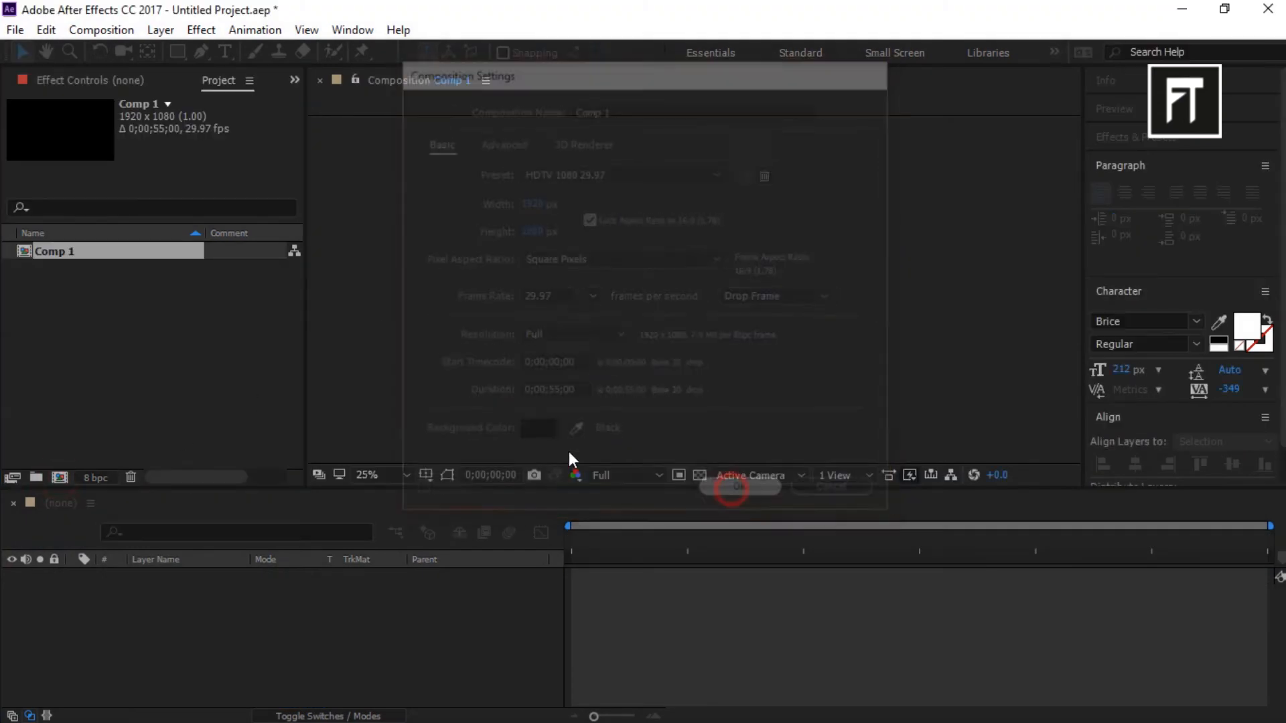
left_click(732, 487)
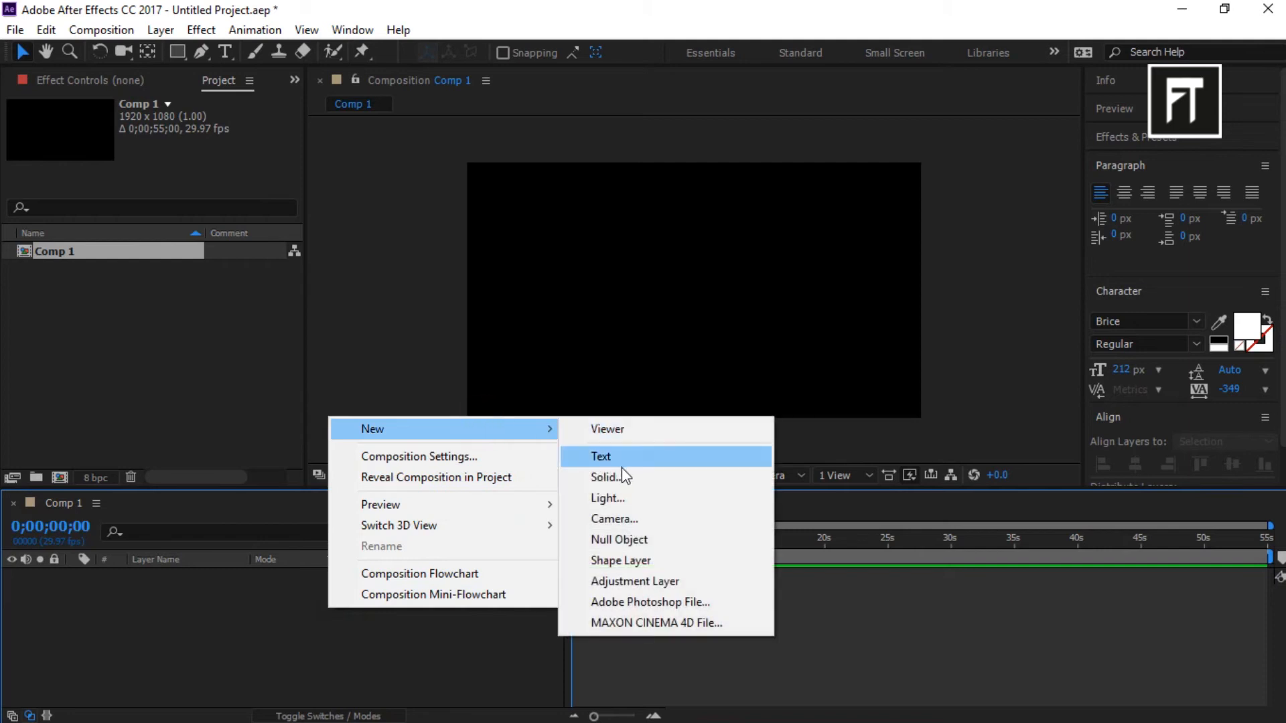
Add a purple solid and type the text 'track matte' over it.
left_click(607, 476)
type("t")
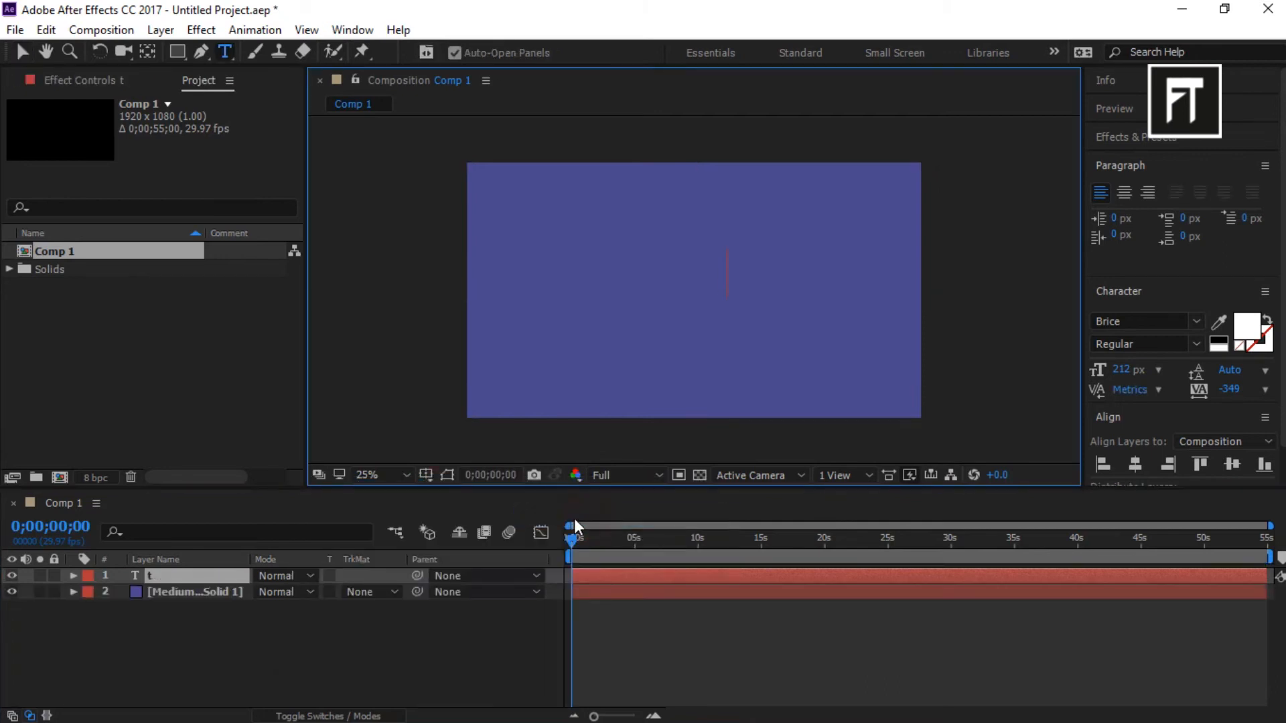
type("rack")
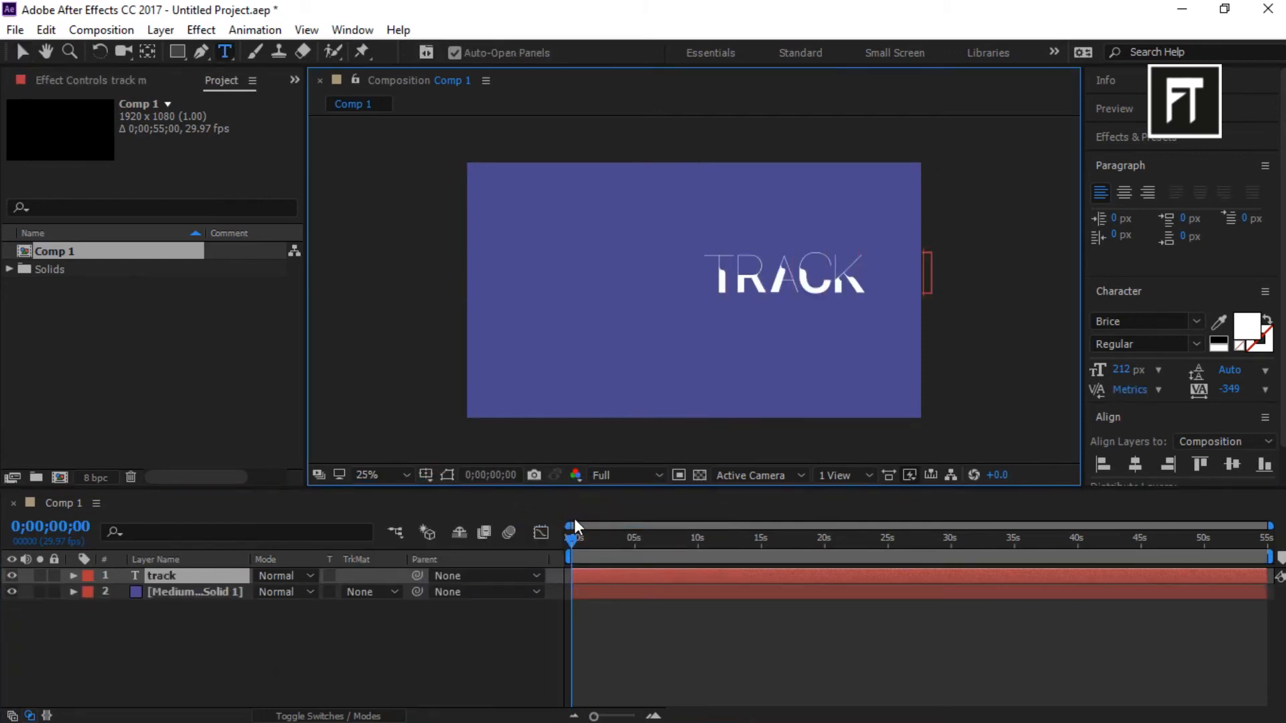
type("matte")
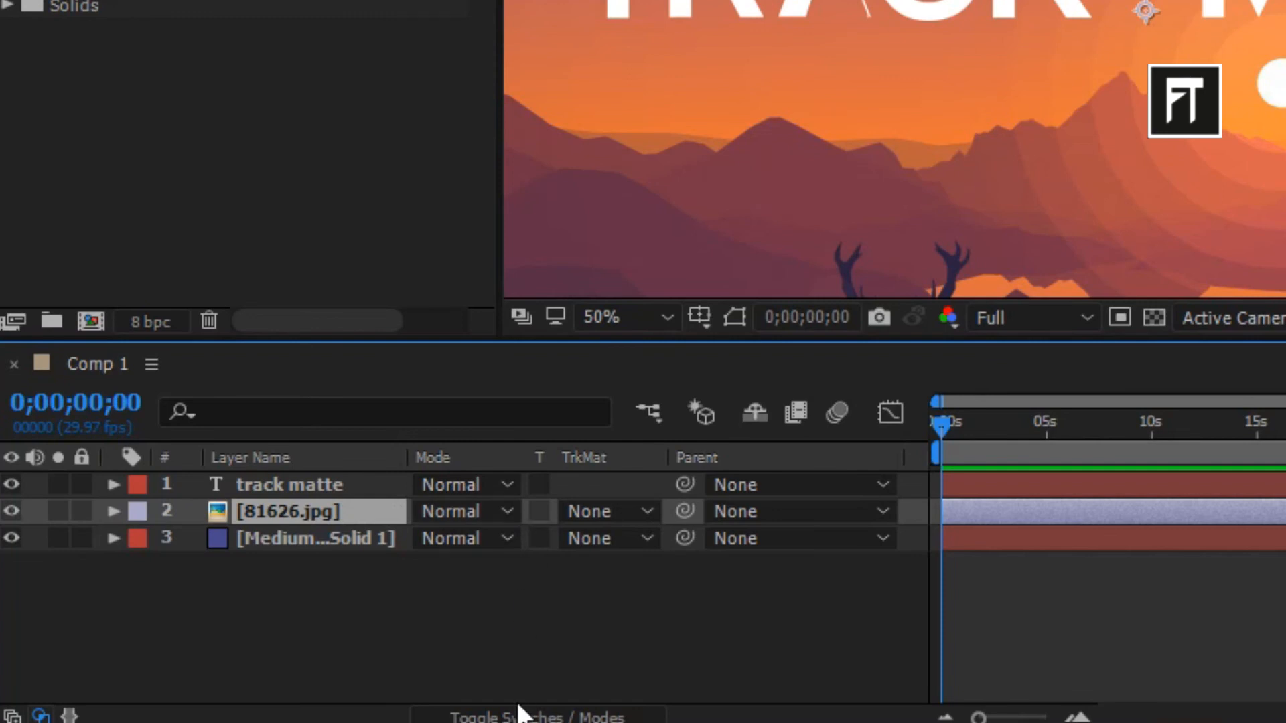
Restore the TrkMat column and set 81626.jpg to Alpha Matte 'track matte'.
left_click(538, 716)
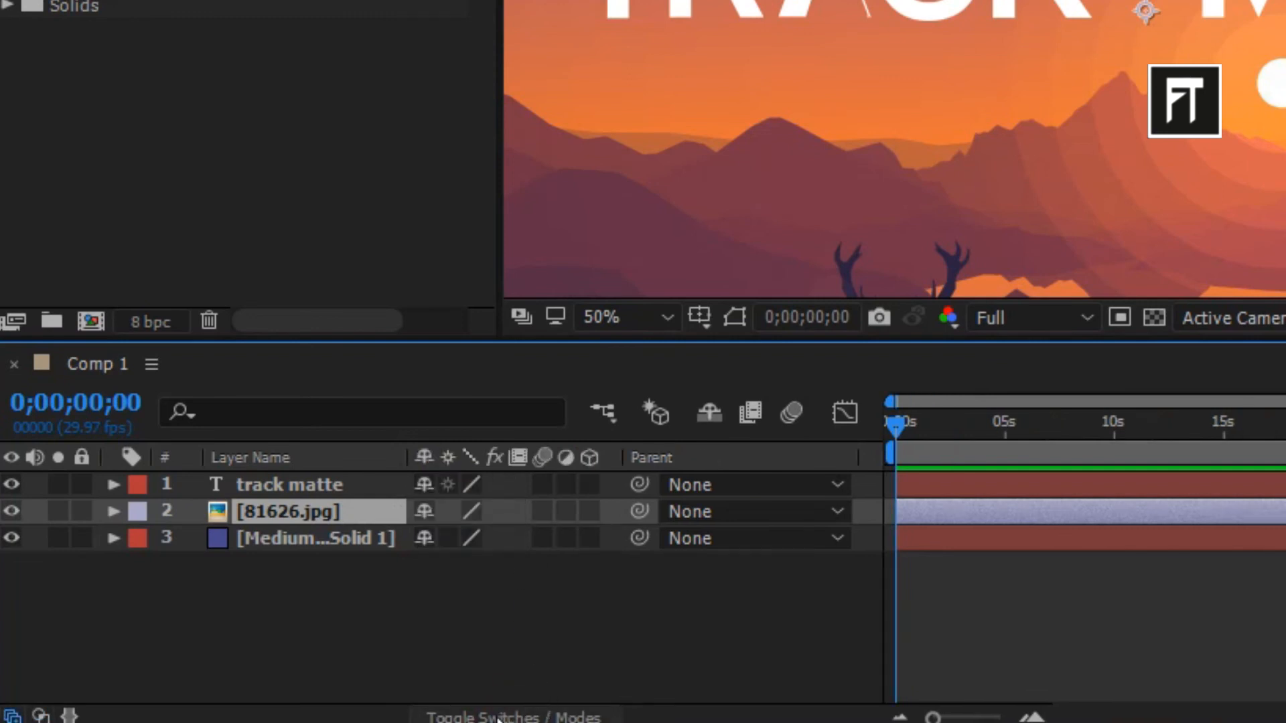
left_click(511, 716)
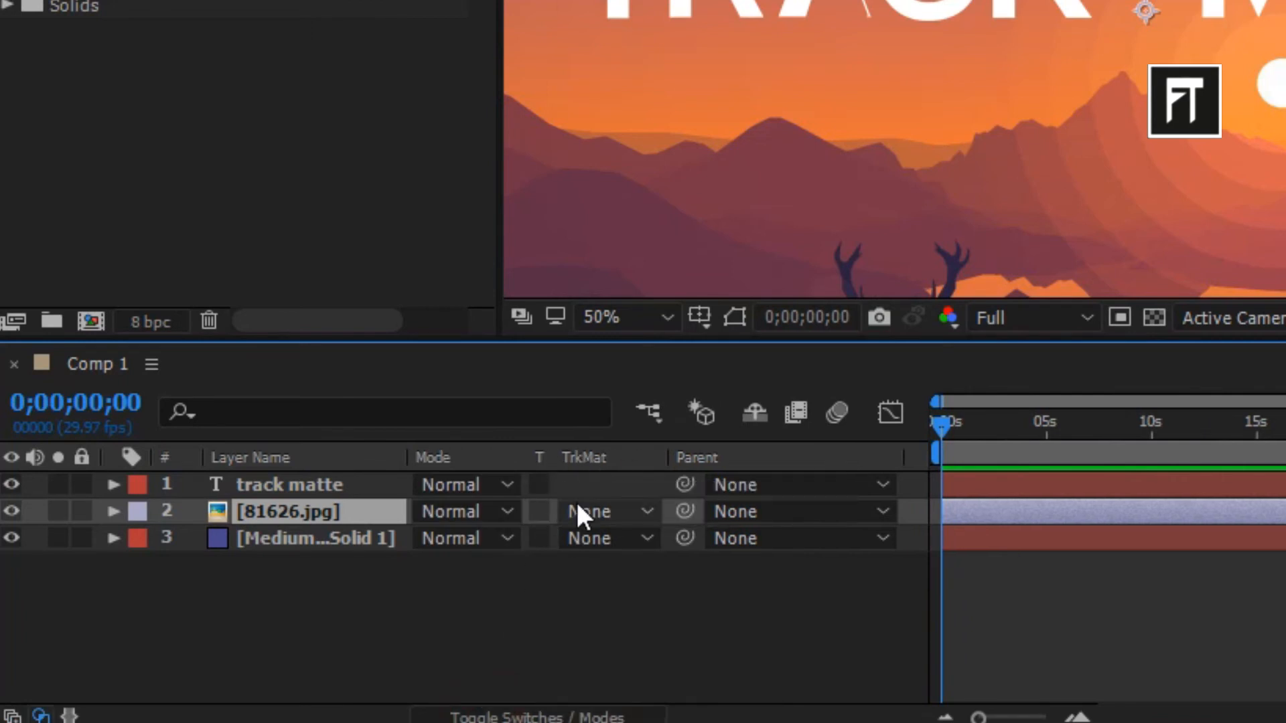
left_click(595, 511)
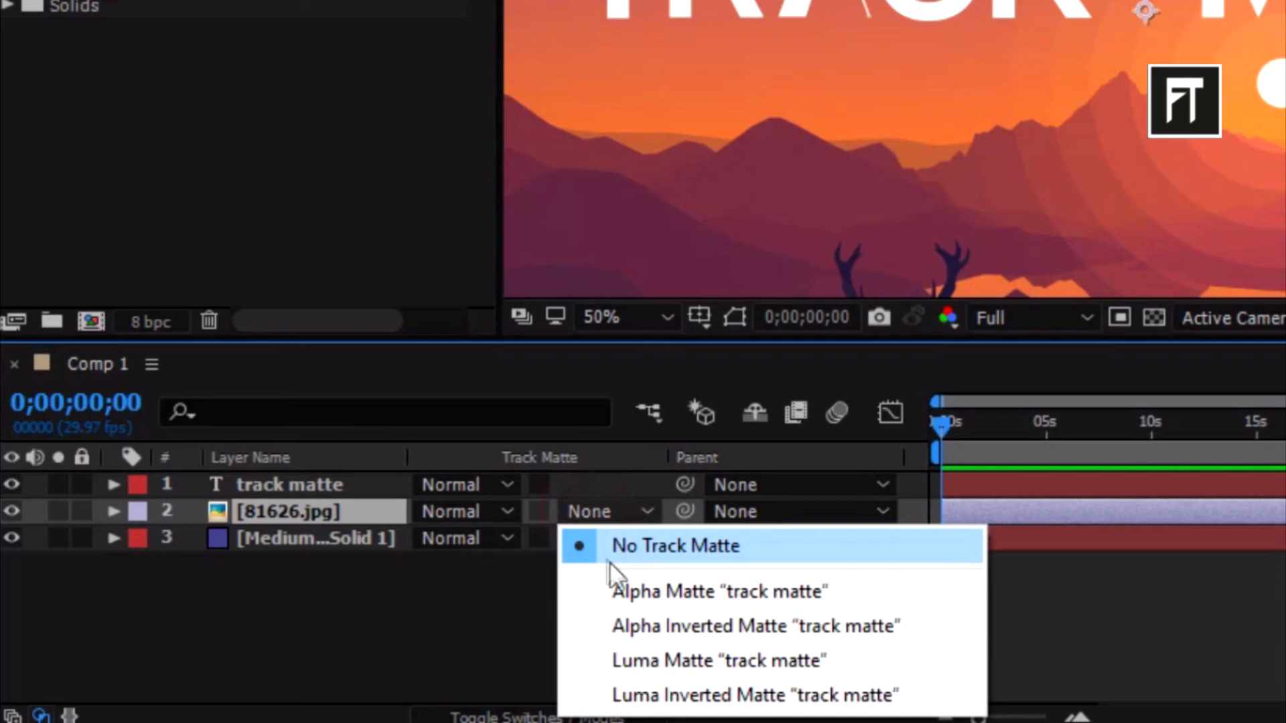
mouse_move(629, 599)
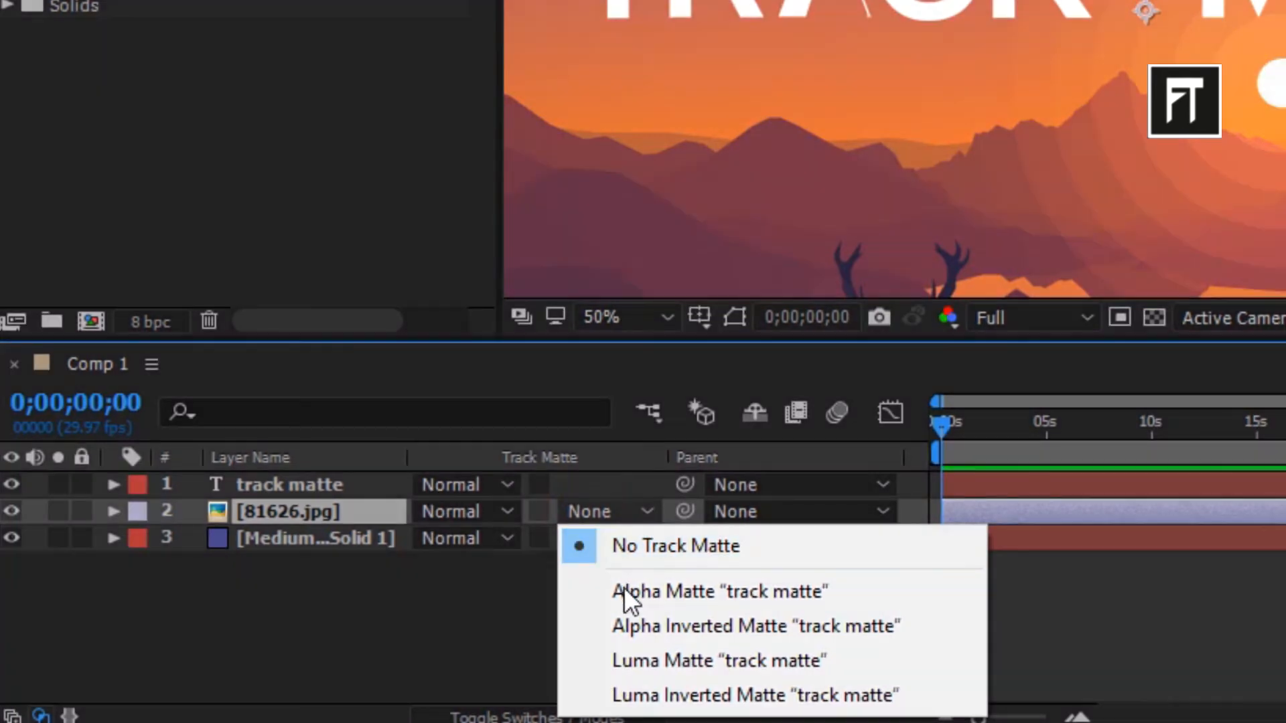
left_click(720, 591)
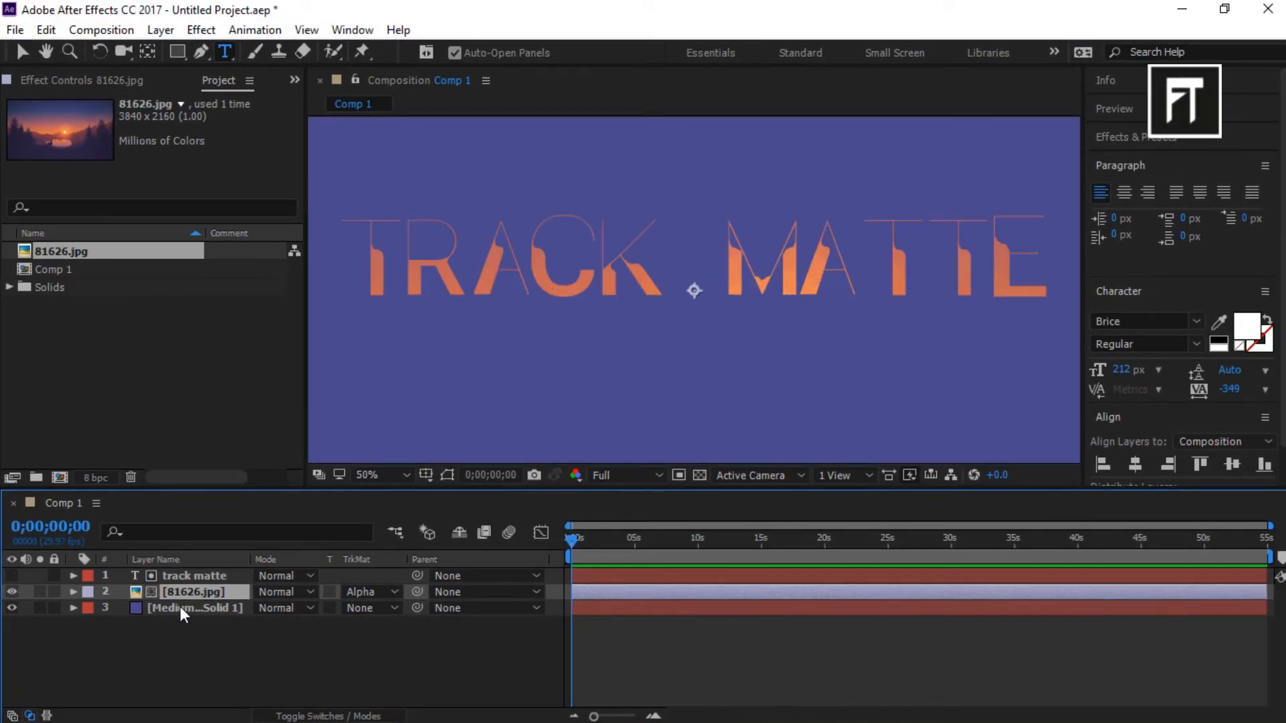
Set the Medium Solid to Alpha Inverted Matte and place it above 81626.jpg.
left_click(11, 607)
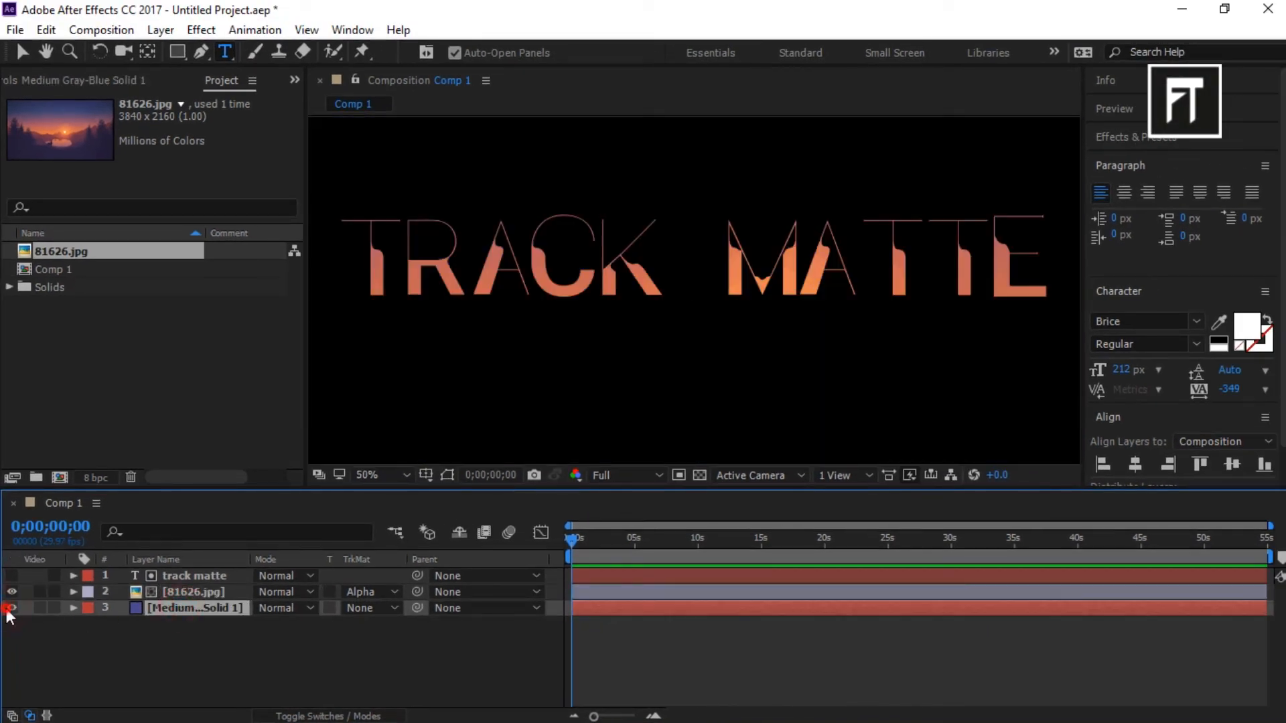
left_click(12, 607)
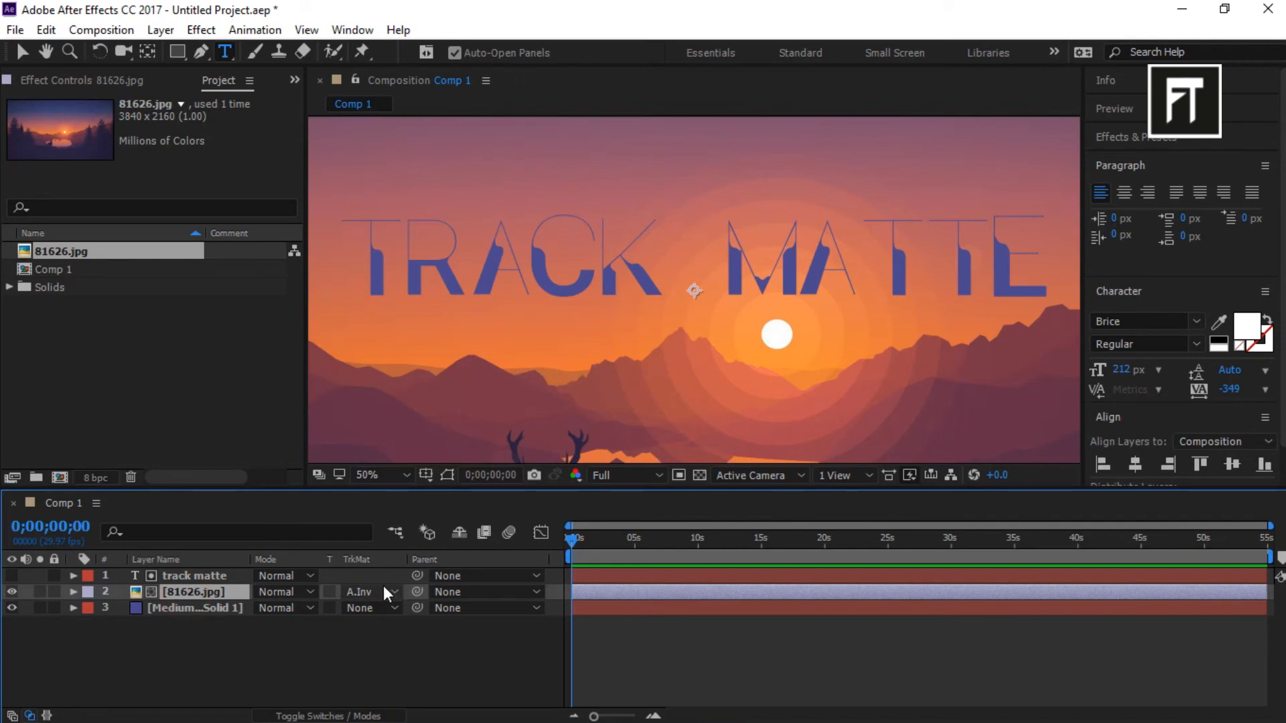
mouse_move(366, 592)
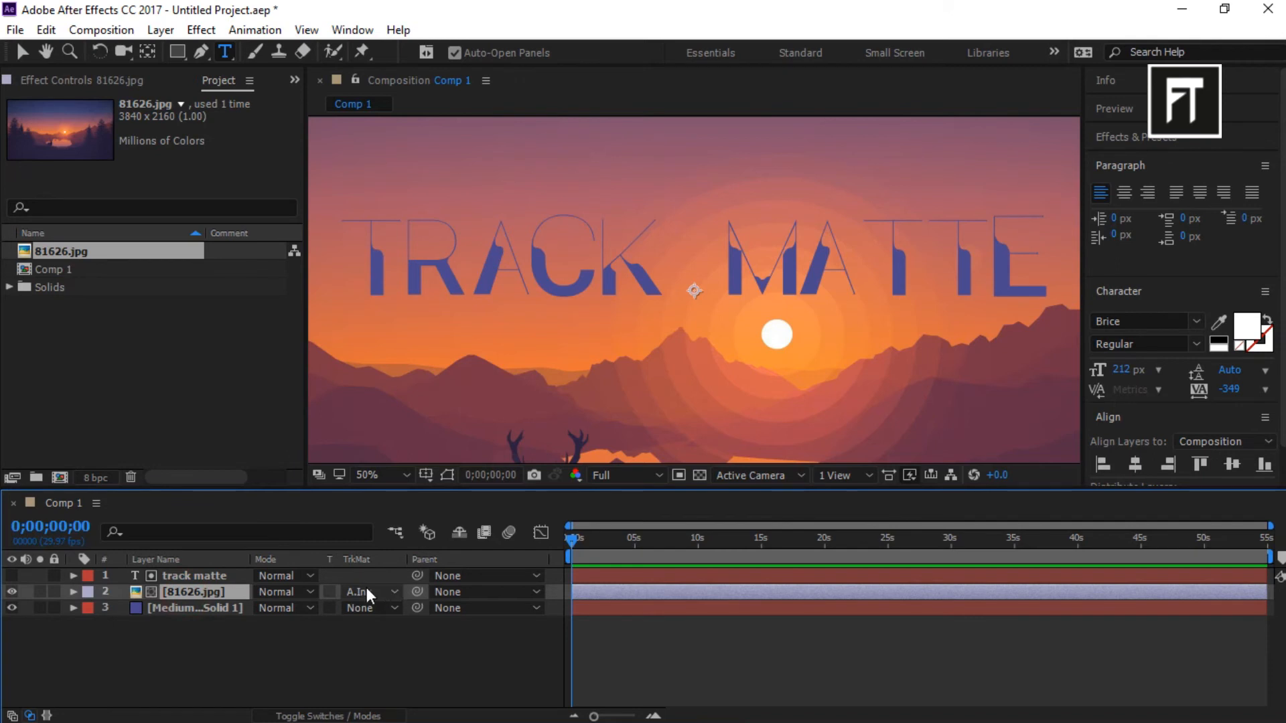
left_click(369, 592)
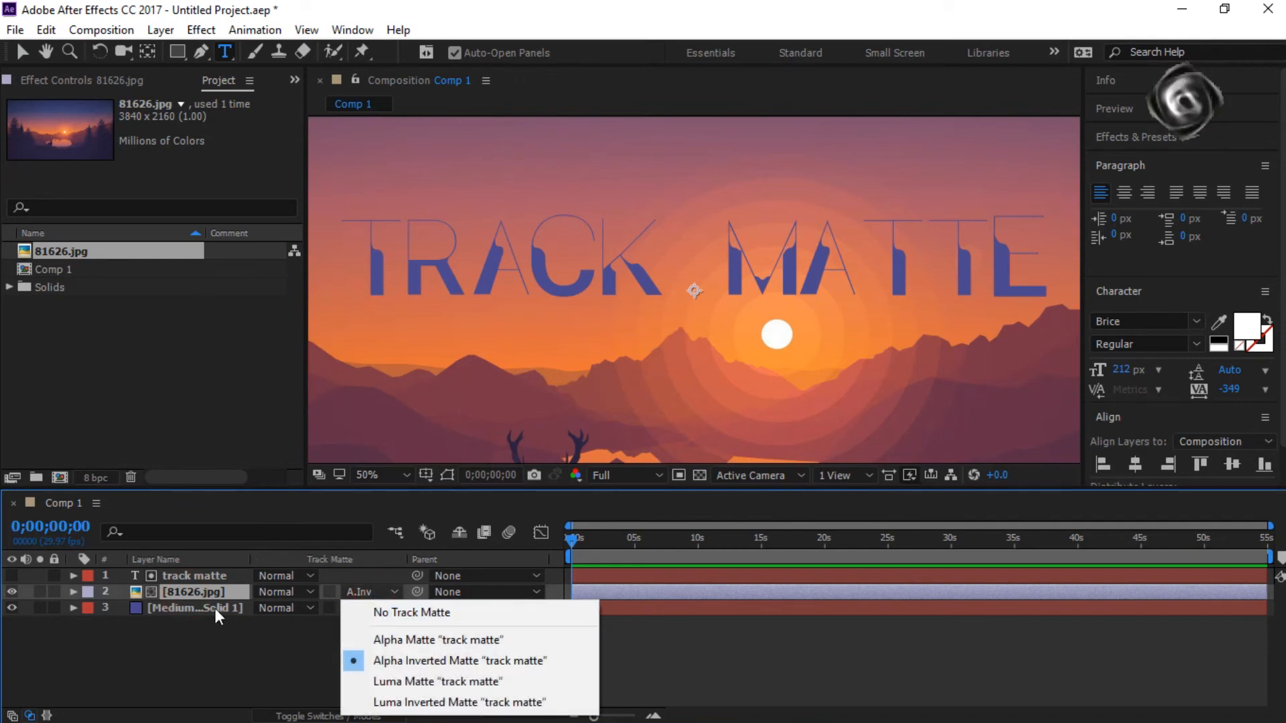
left_click(411, 612)
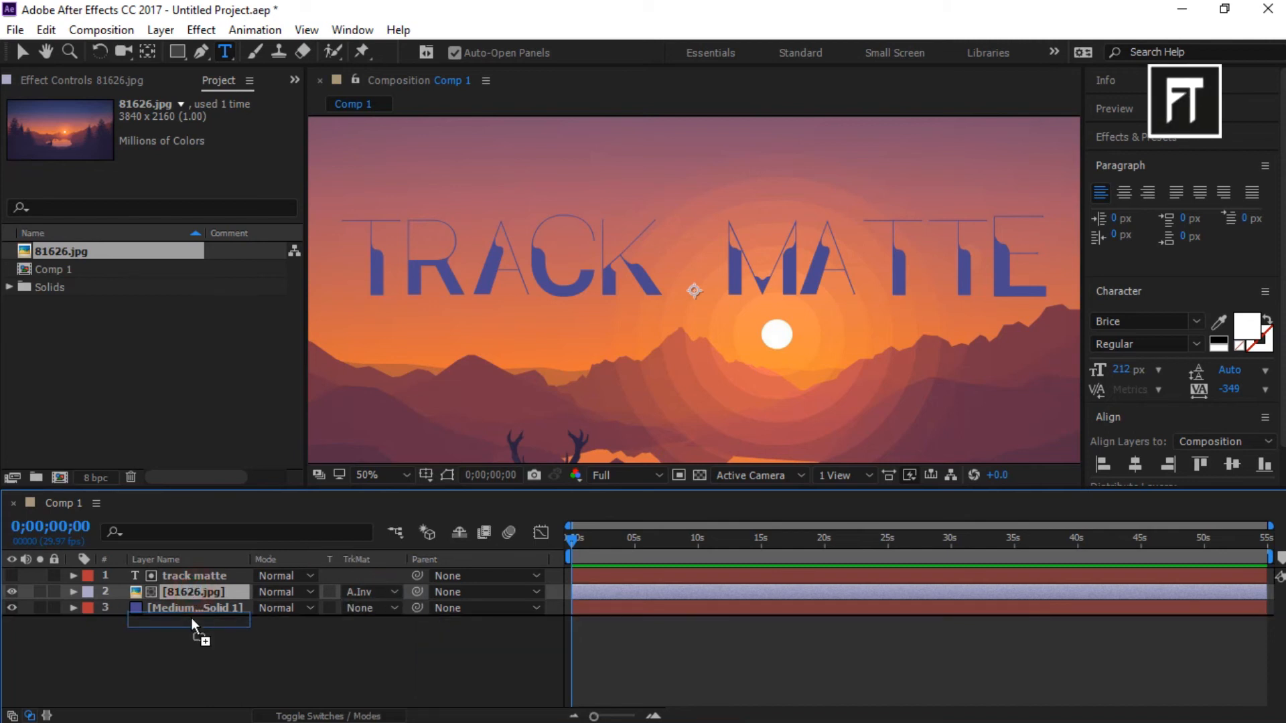
left_click(369, 591)
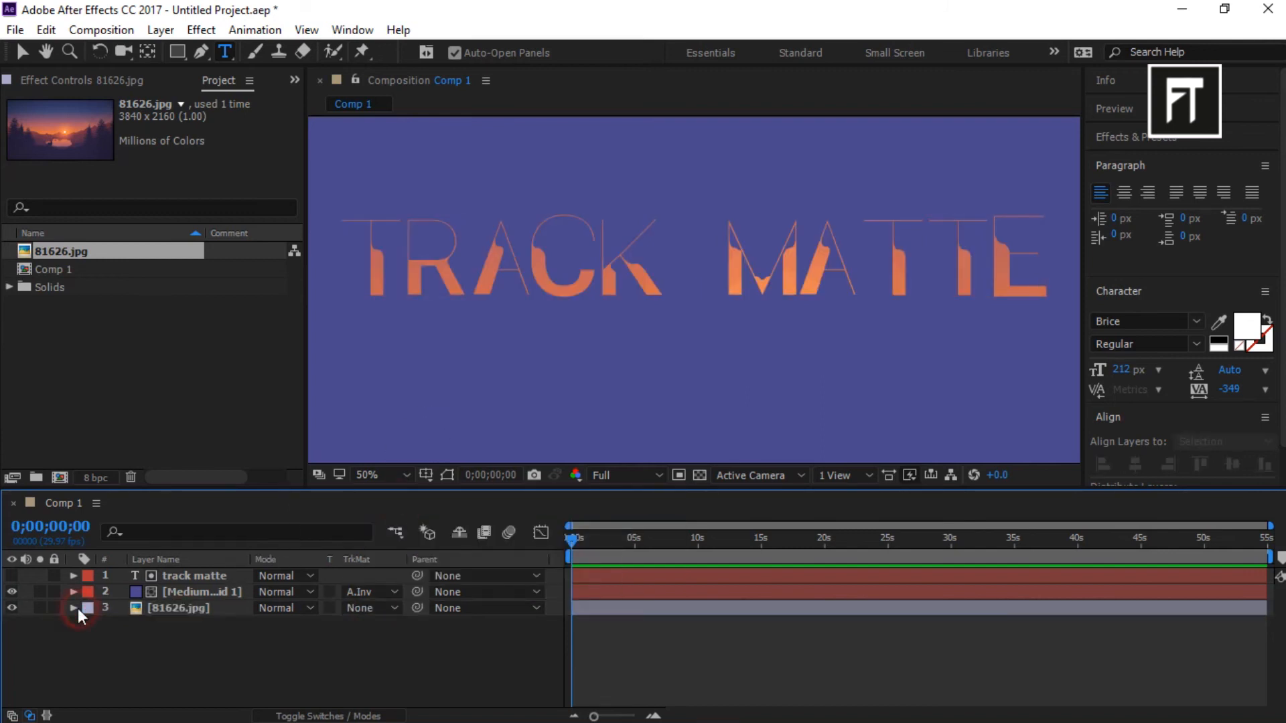
Keyframe 81626.jpg's Position at 0s and about 4s so it slides upward, then scrub to preview.
left_click(73, 607)
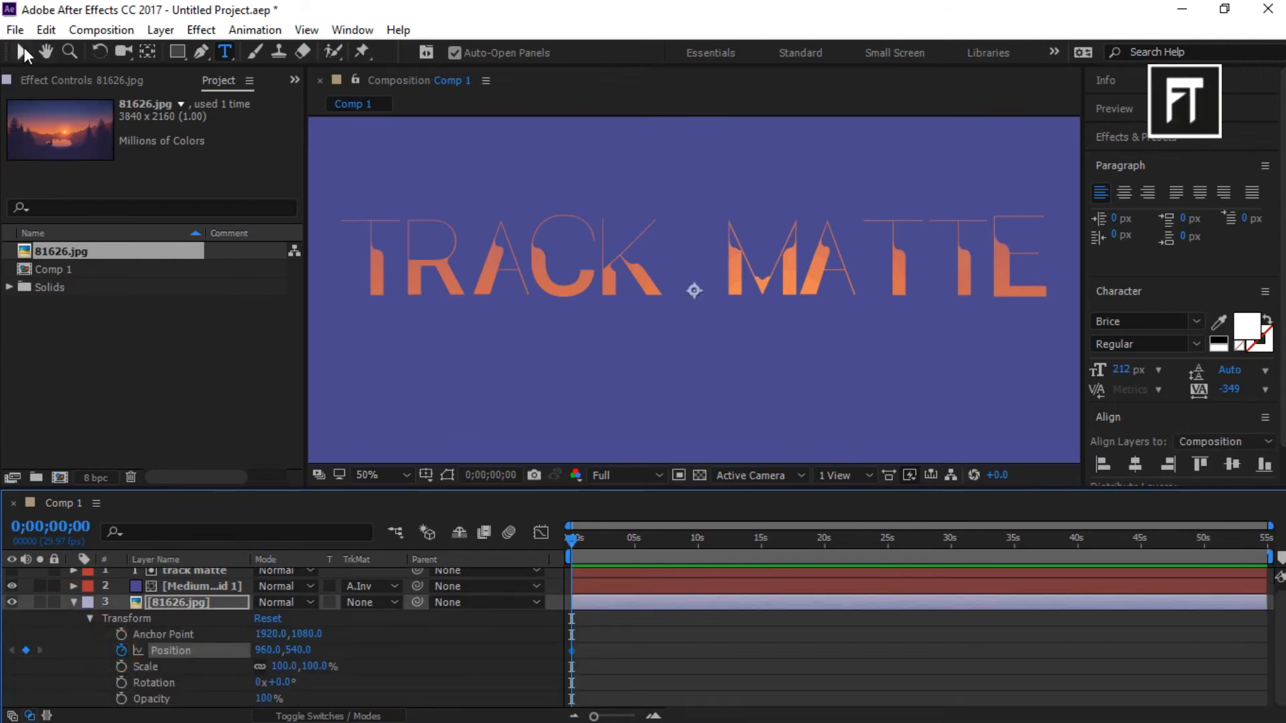
left_click(366, 475)
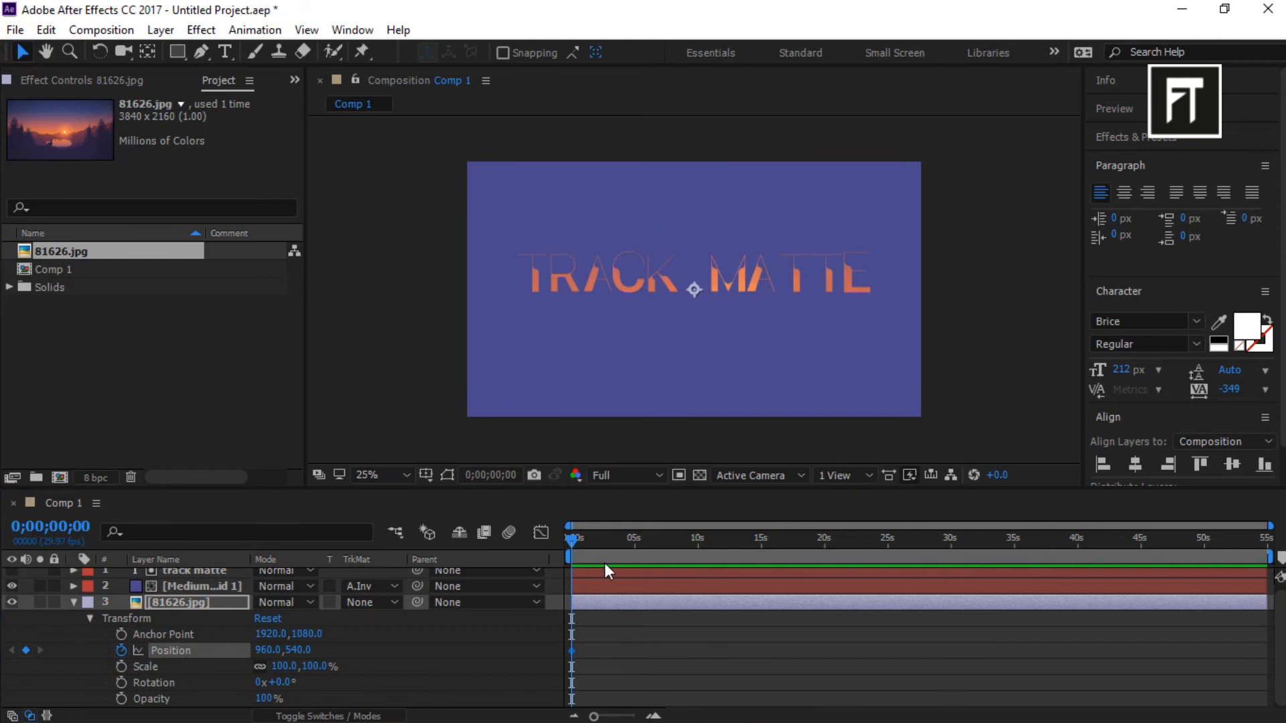
left_click(624, 539)
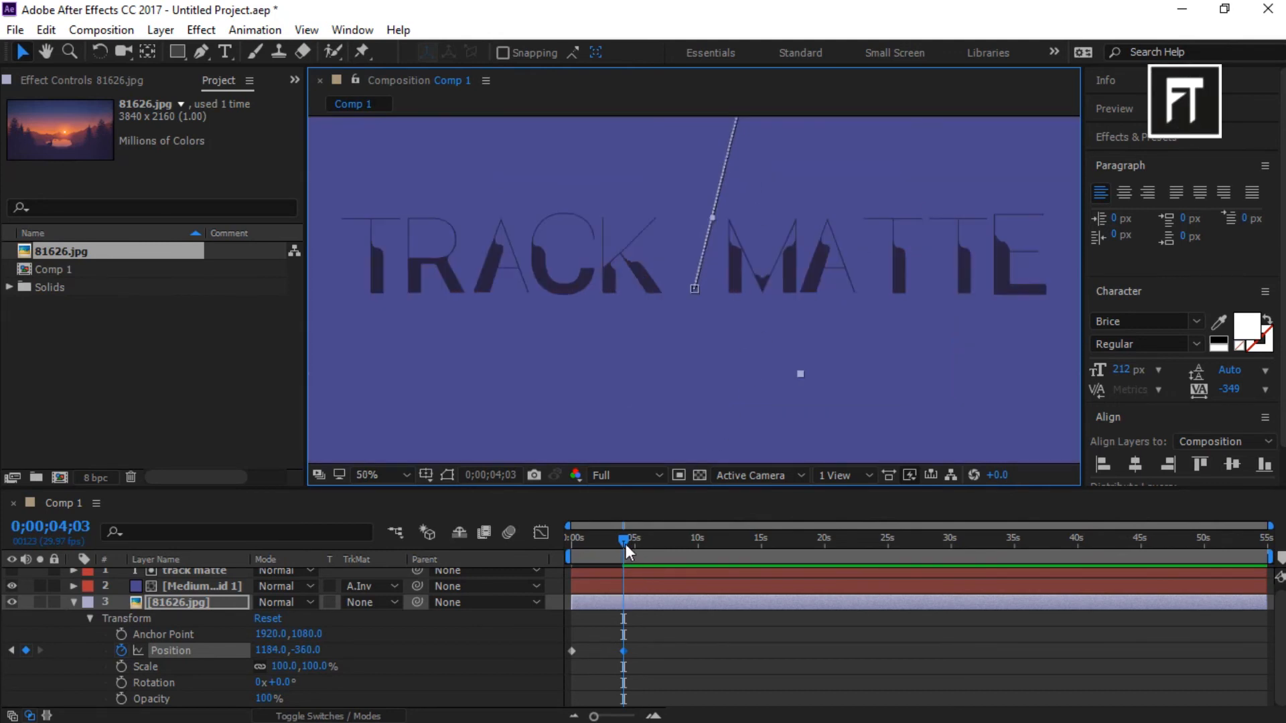
left_click_drag(624, 549, 587, 549)
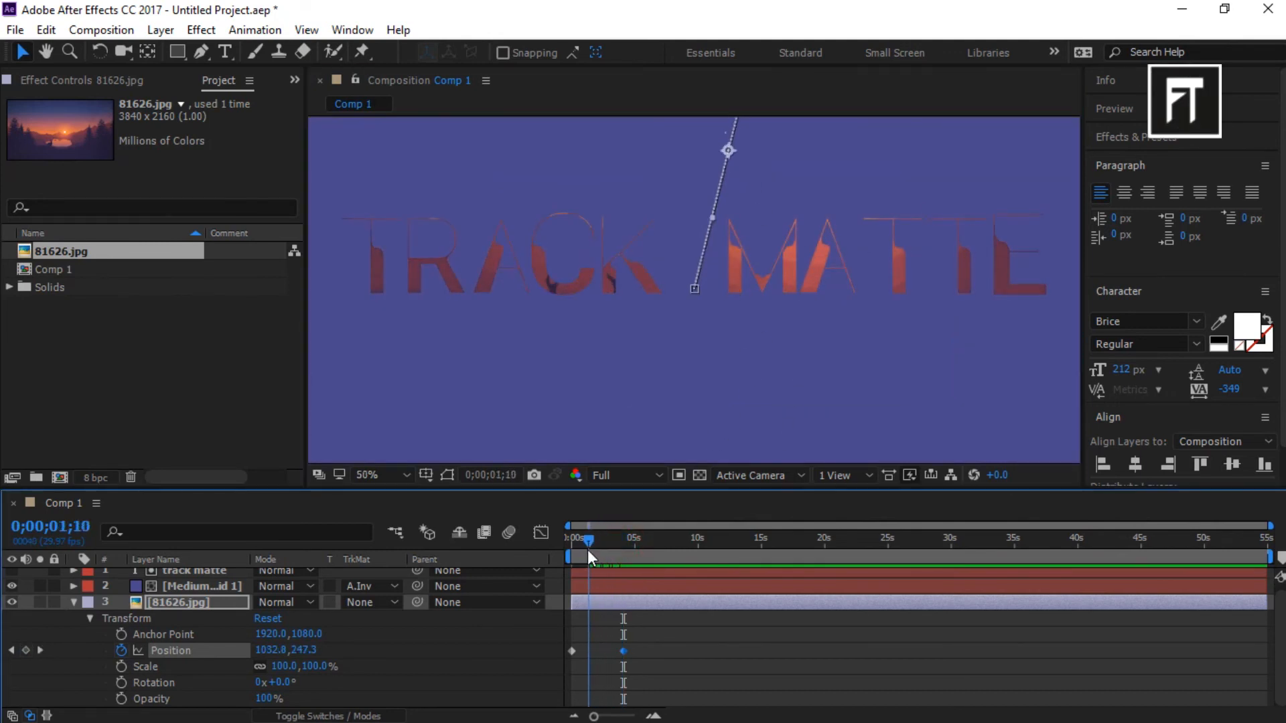
left_click_drag(589, 558, 574, 558)
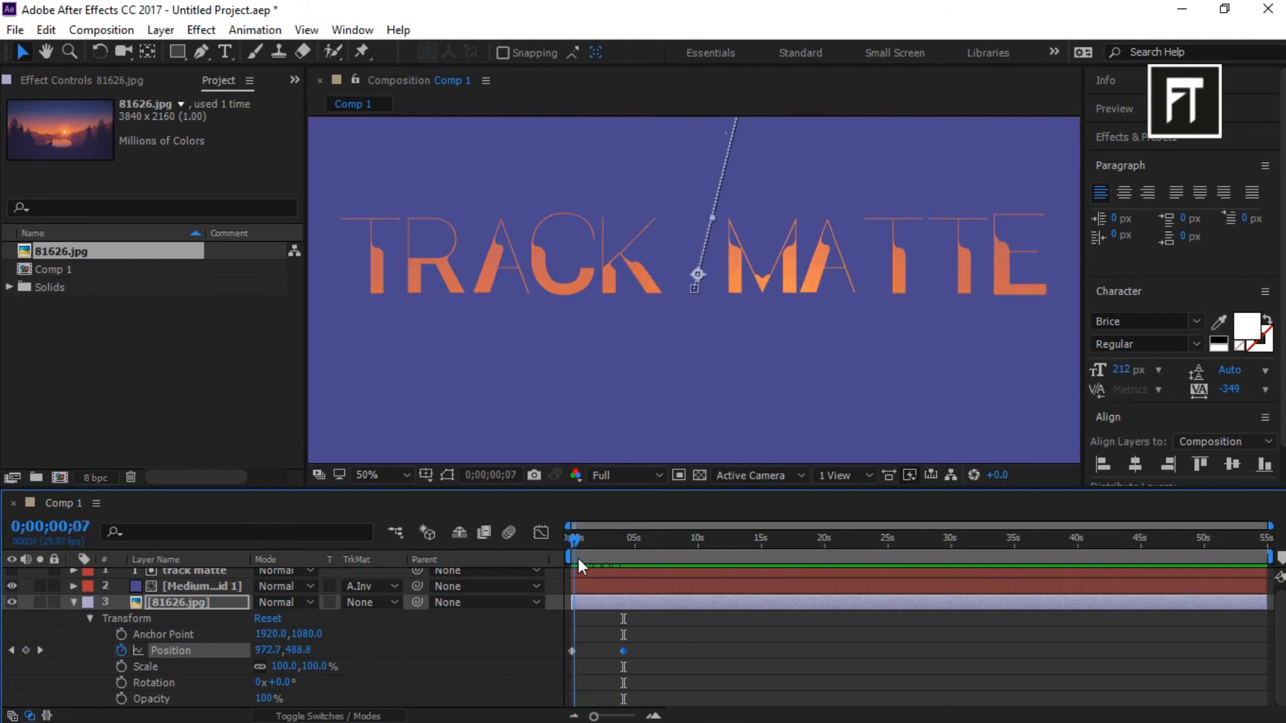
left_click_drag(574, 539, 592, 539)
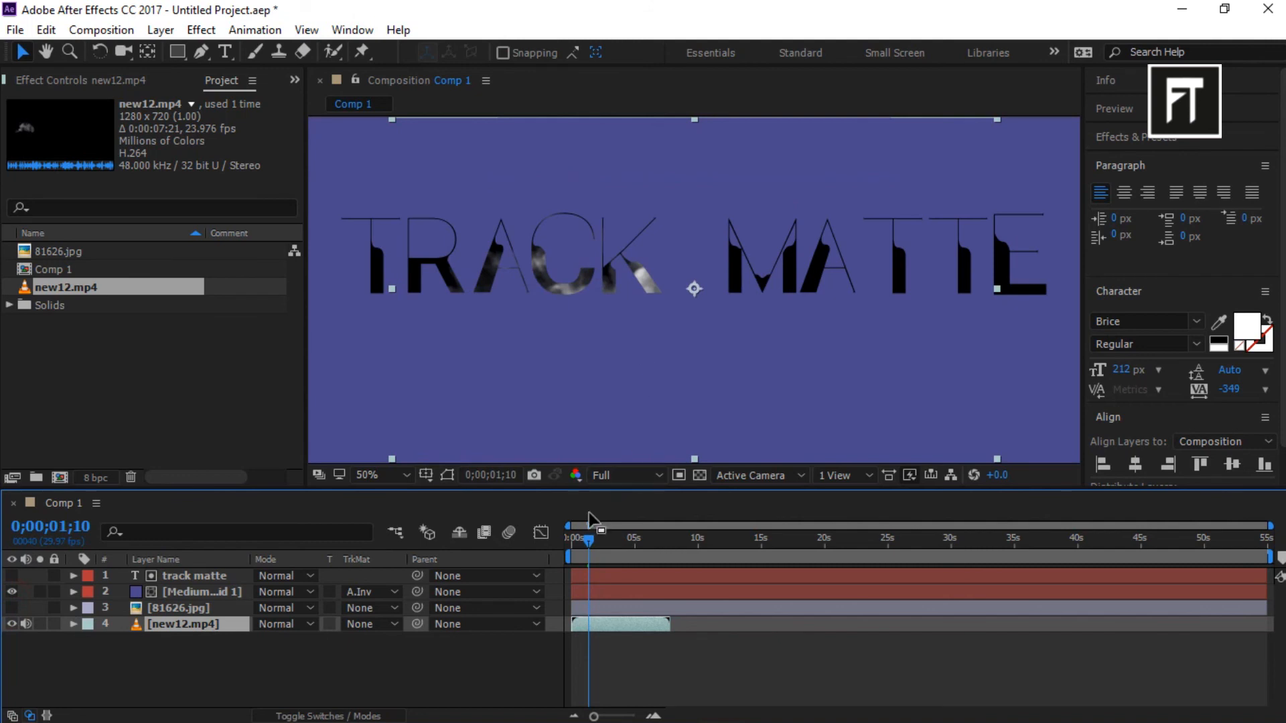
Scrub to about three seconds and make the 81626.jpg layer visible again.
left_click_drag(589, 539, 572, 539)
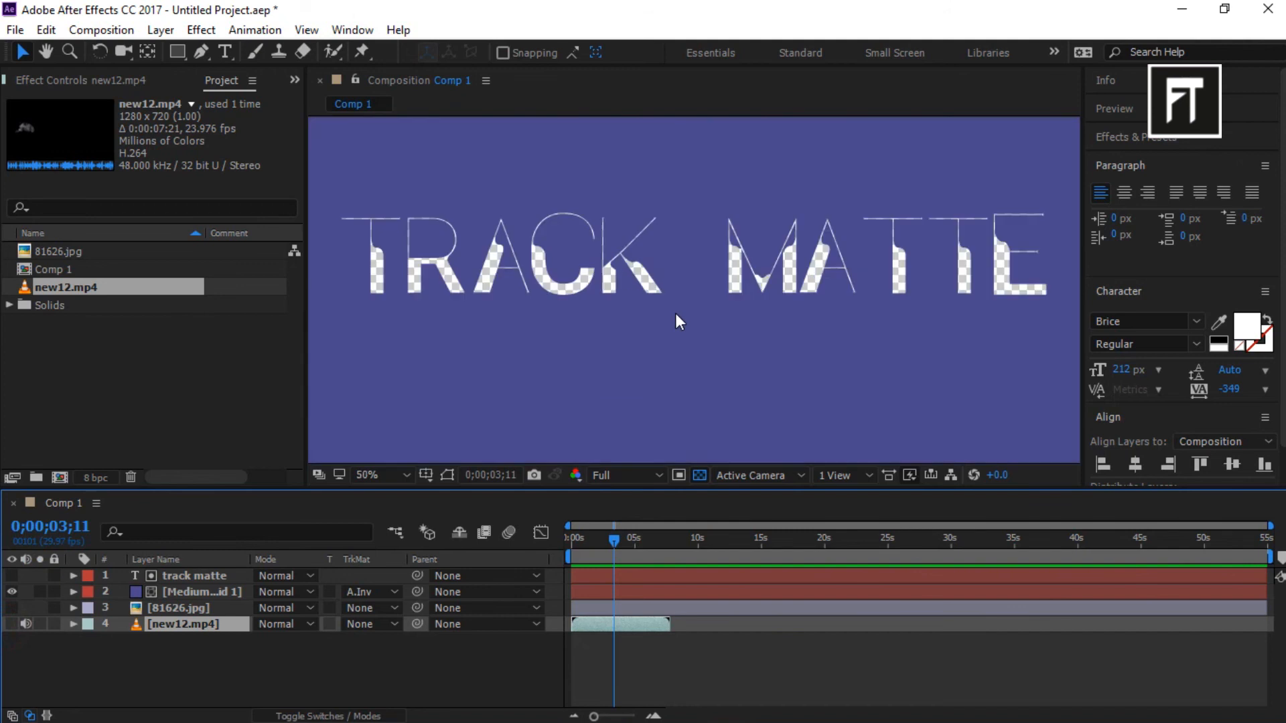
mouse_move(726, 306)
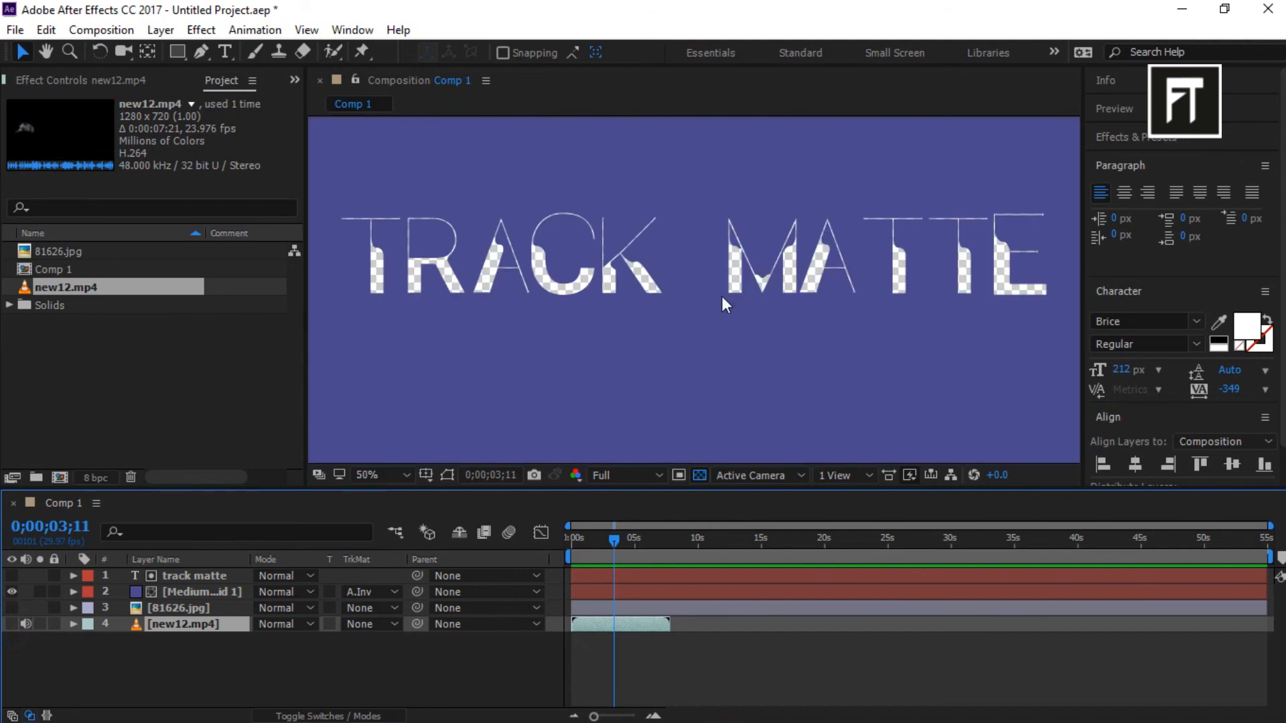
mouse_move(947, 293)
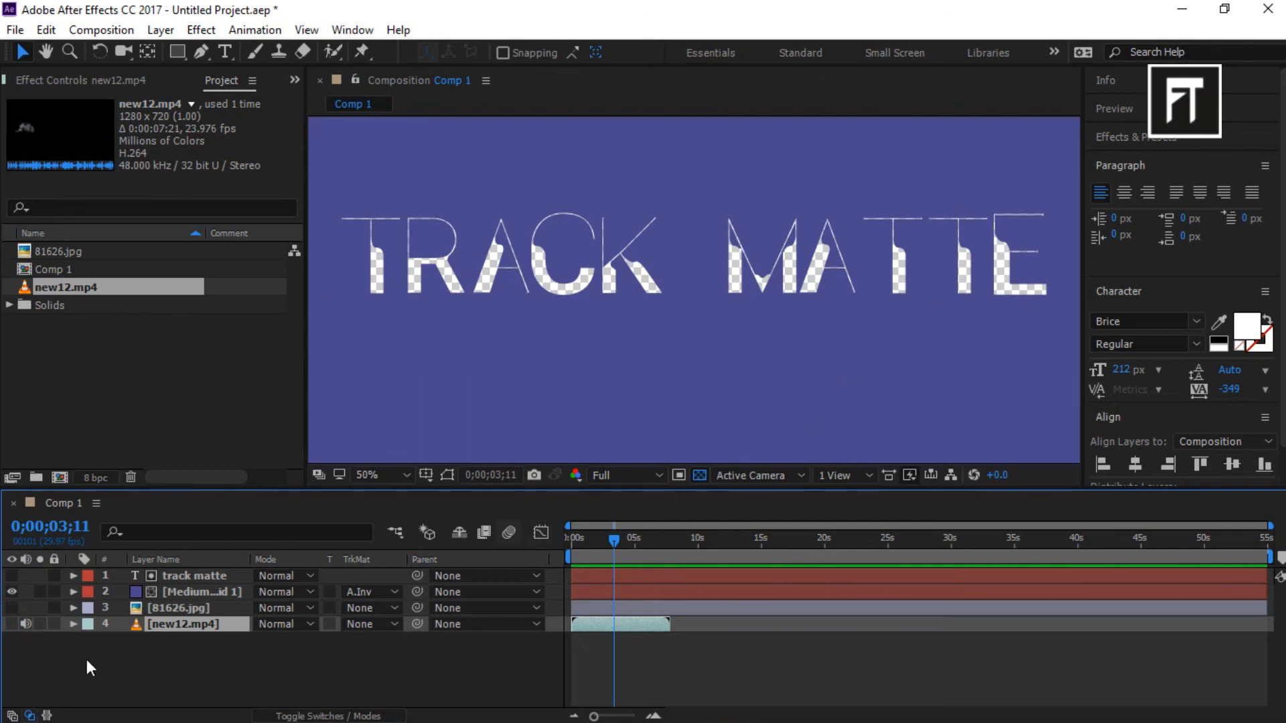
left_click(11, 609)
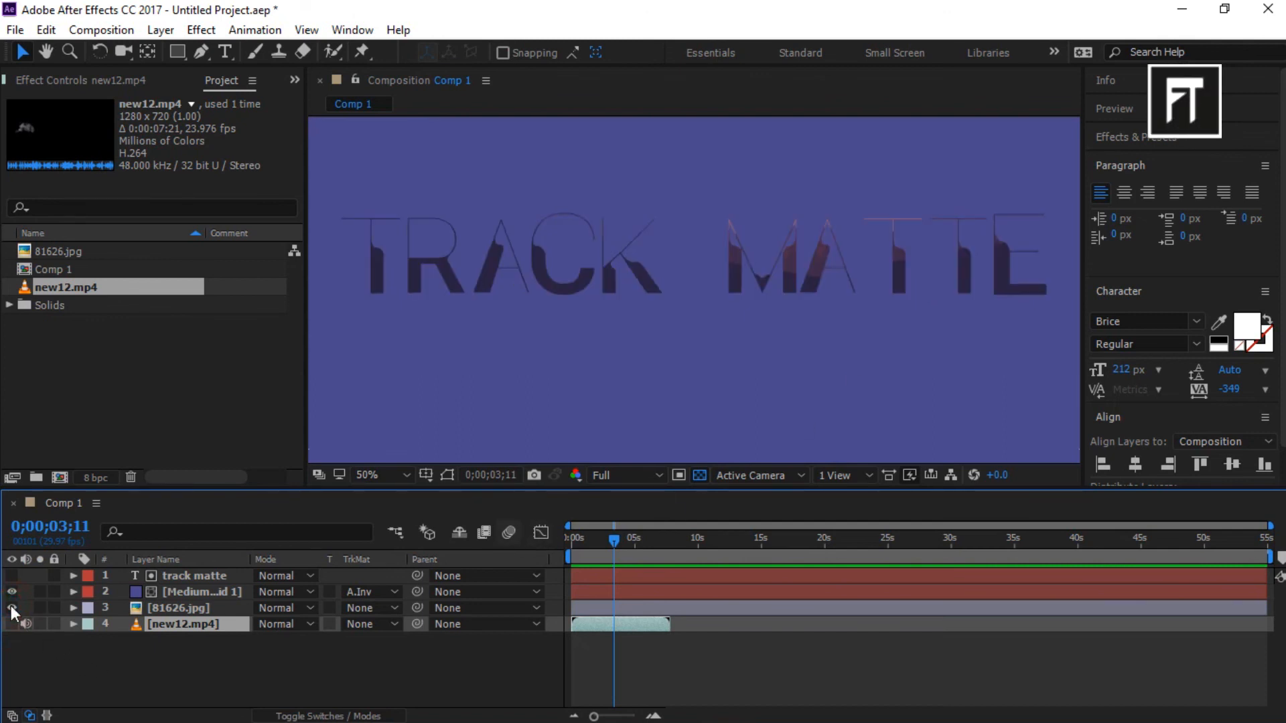